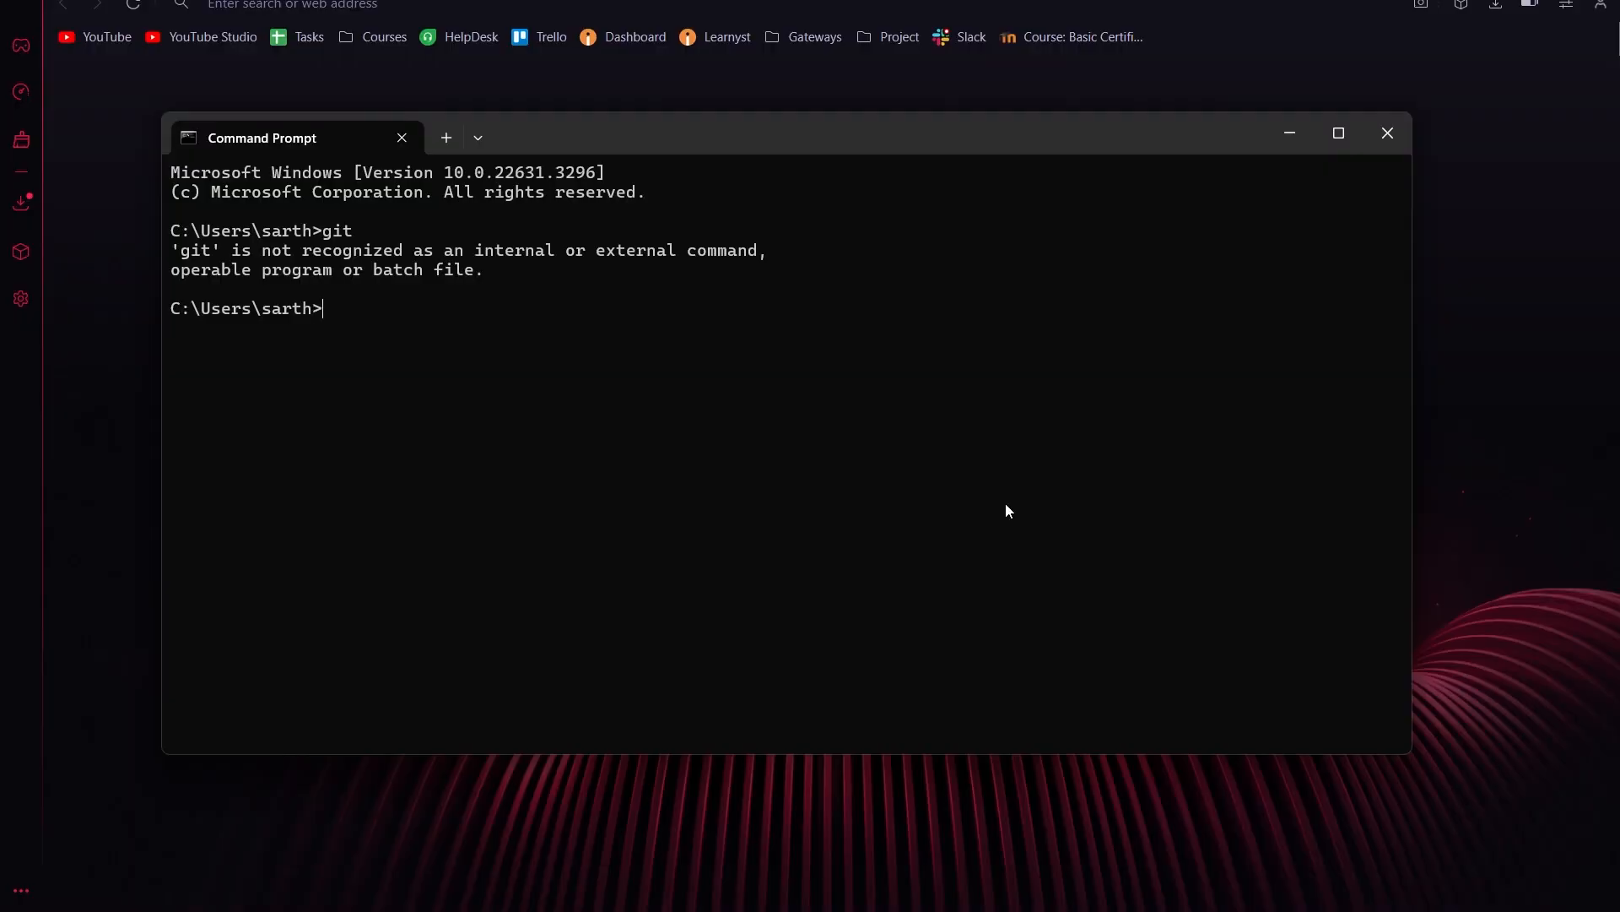
{"action": "mouse_move", "coordinate": [1019, 491]}
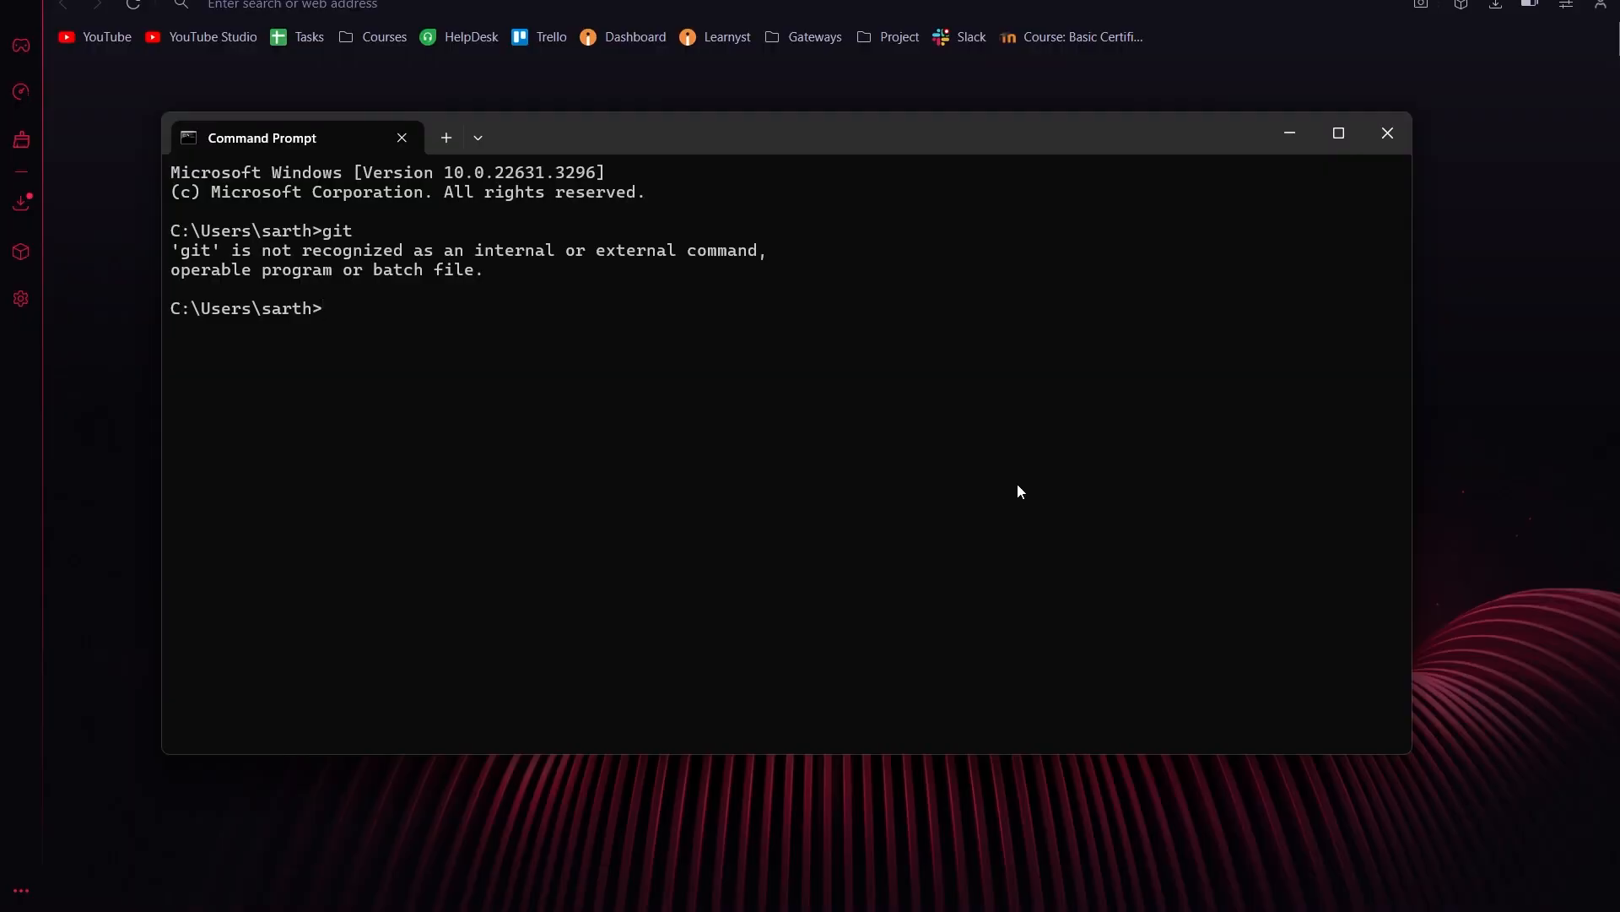
{"action": "mouse_move", "coordinate": [961, 486]}
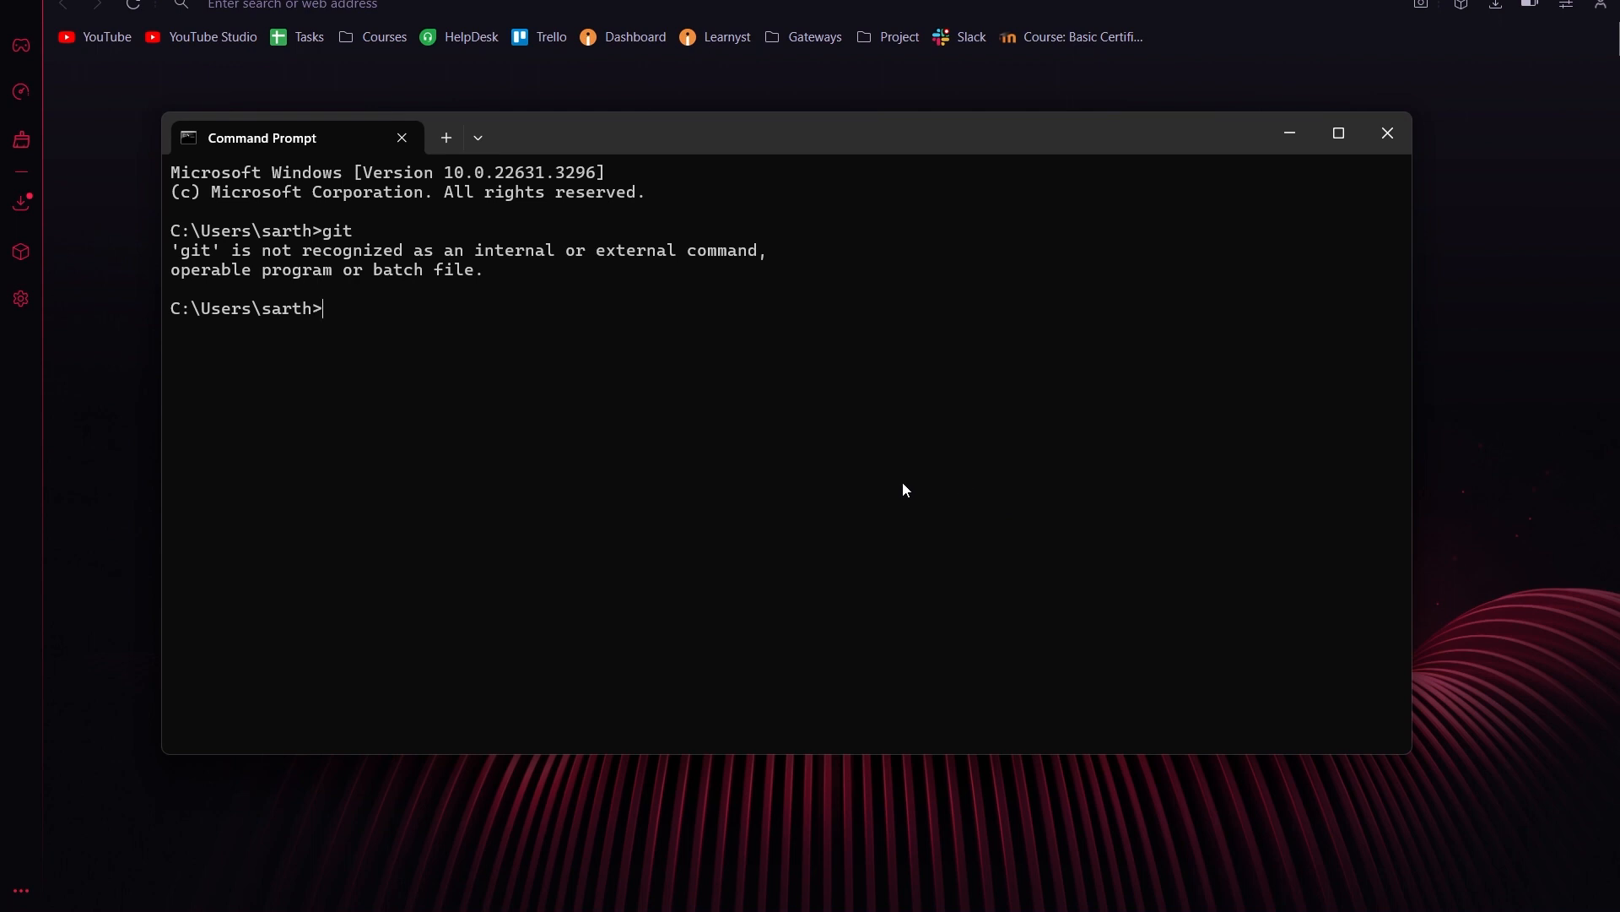
{"action": "mouse_move", "coordinate": [517, 284]}
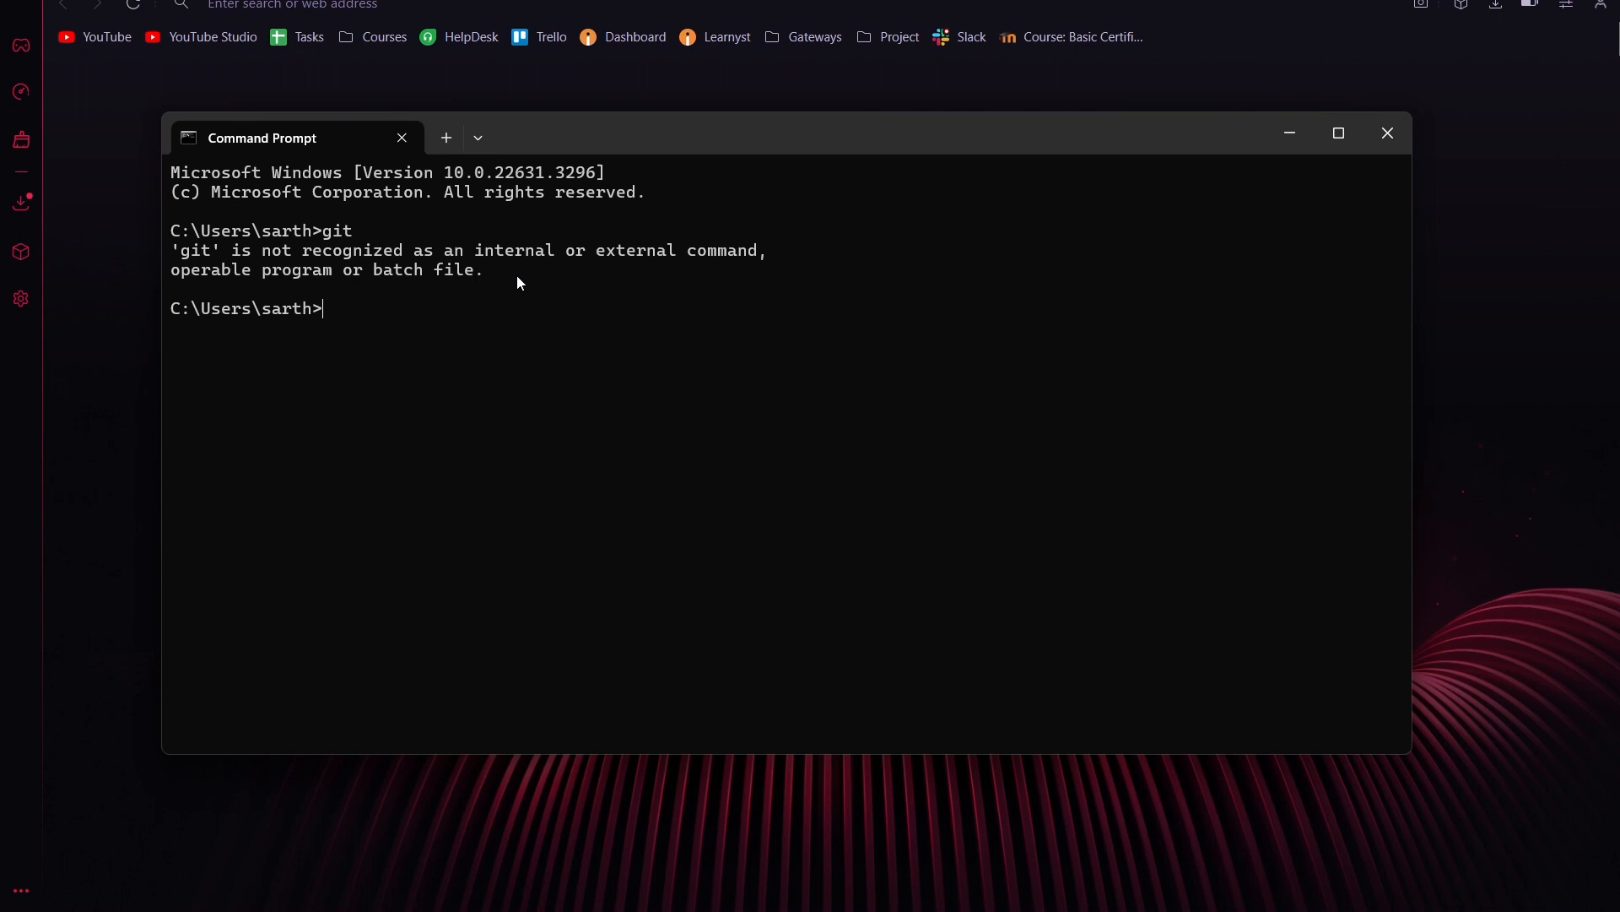
Step: Search Google for 'git' and reach the Downloads page on git-scm.com
{"action": "left_click_drag", "start_coordinate": [418, 270], "coordinate": [494, 270]}
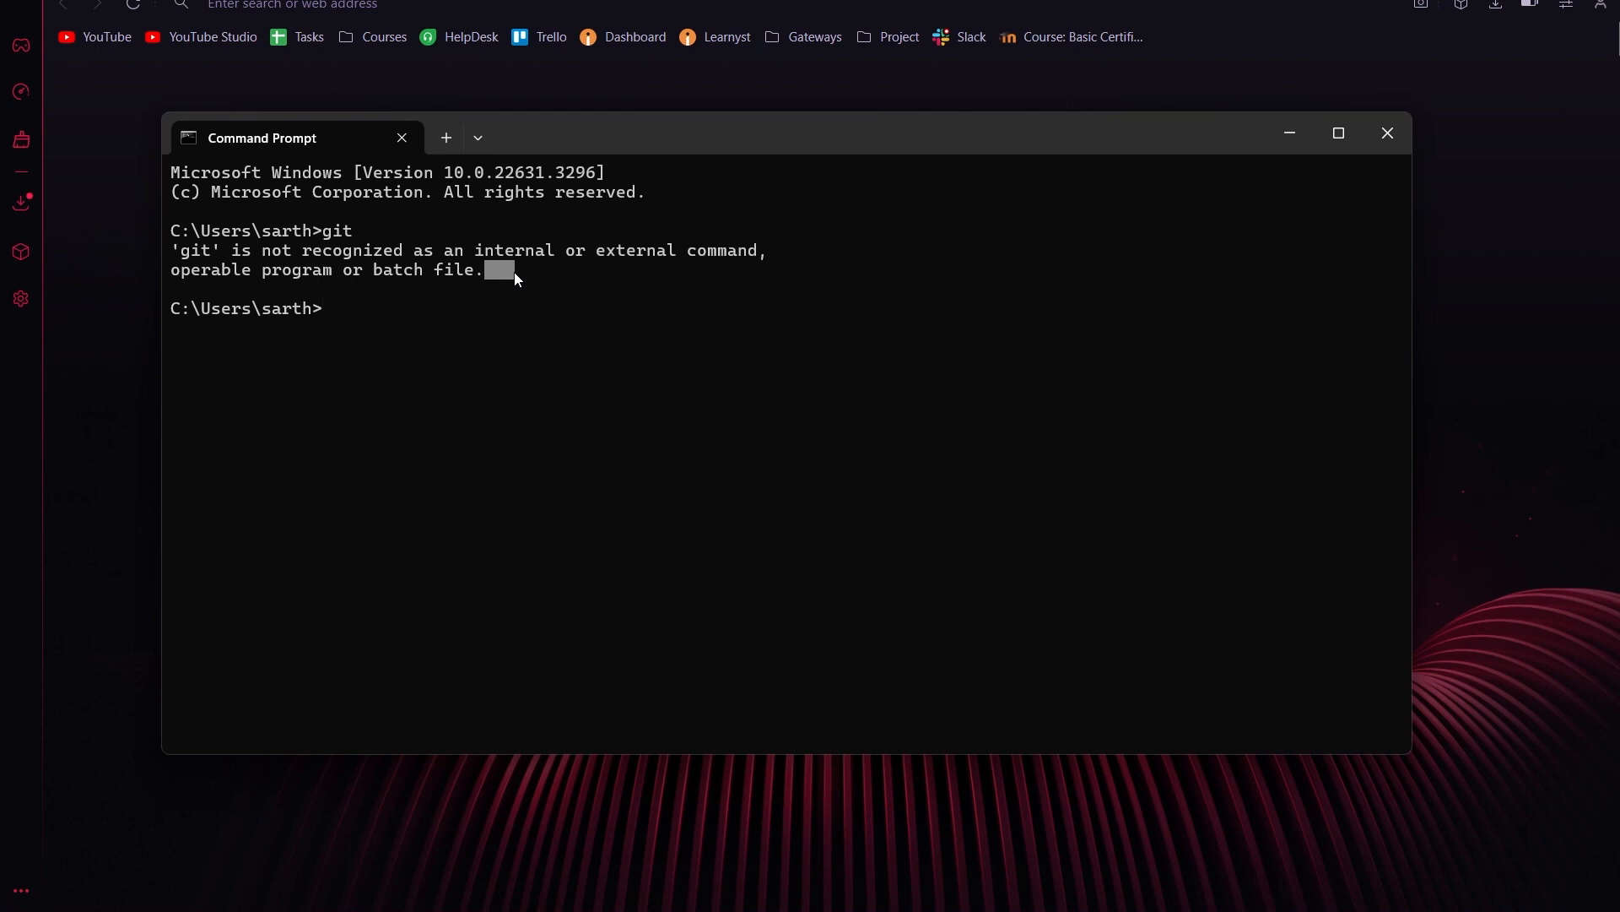
{"action": "mouse_move", "coordinate": [395, 52]}
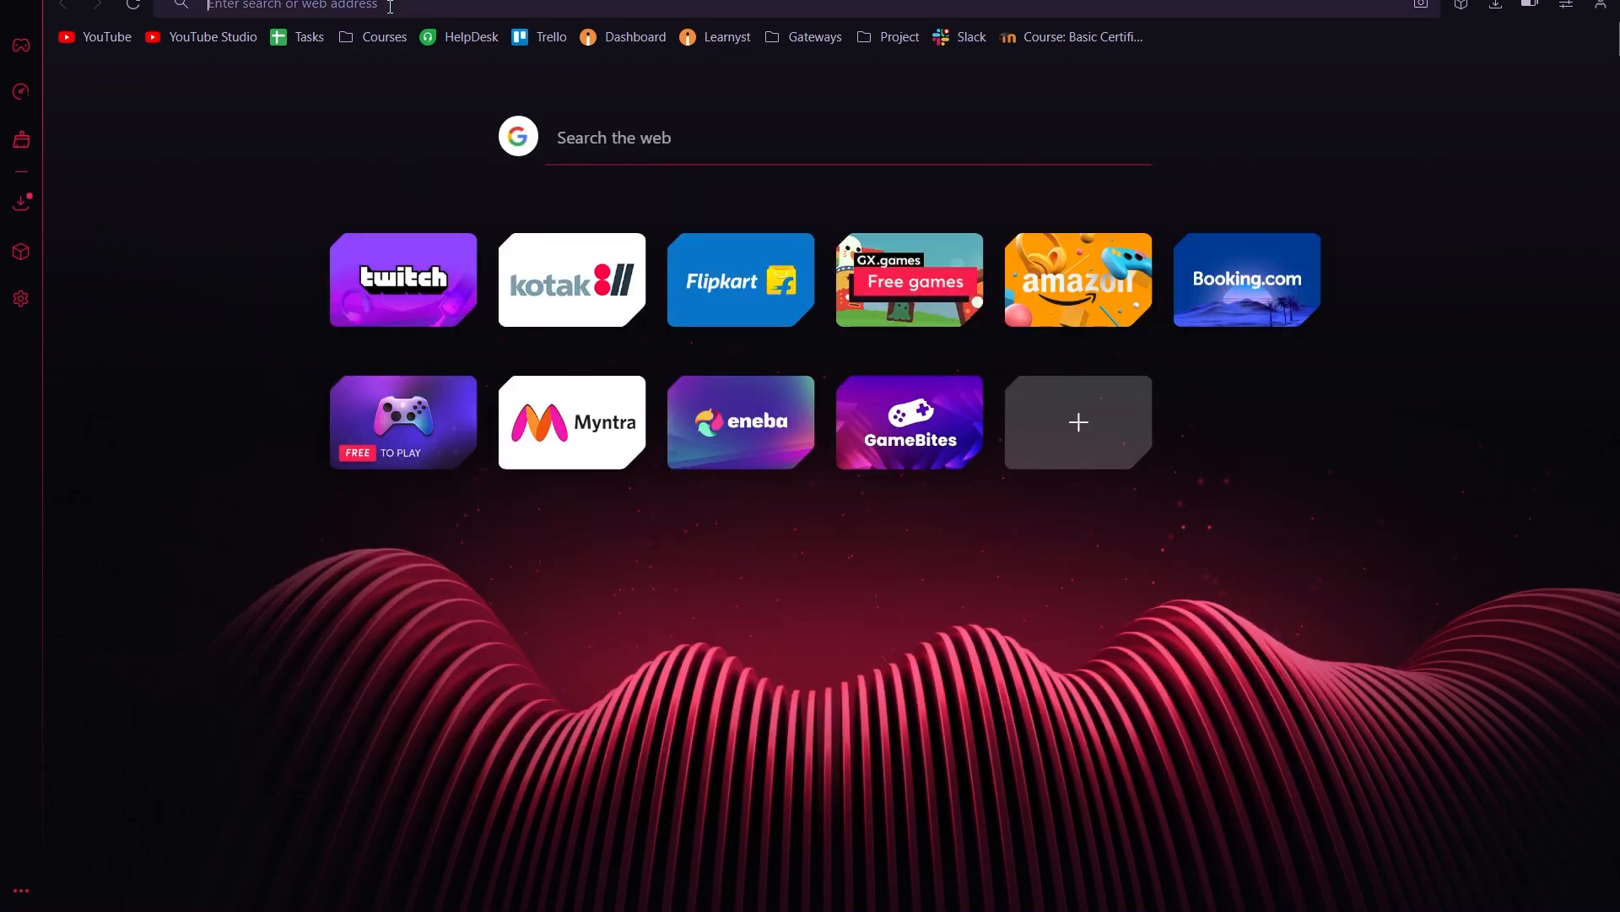
{"action": "type", "text": "git"}
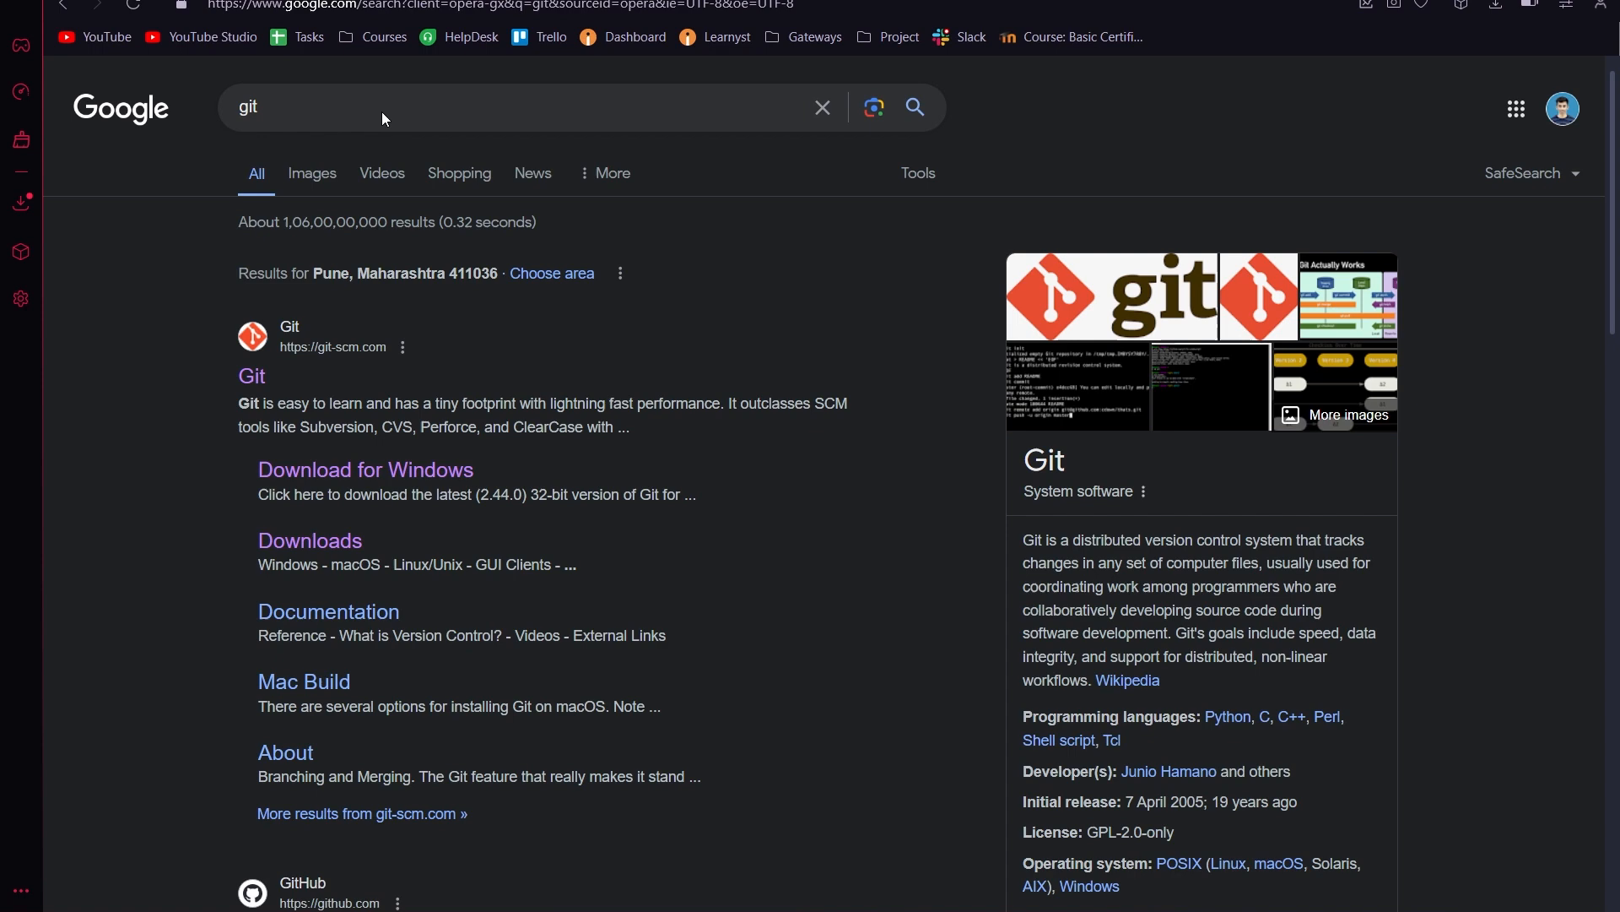
{"action": "left_click", "coordinate": [251, 374]}
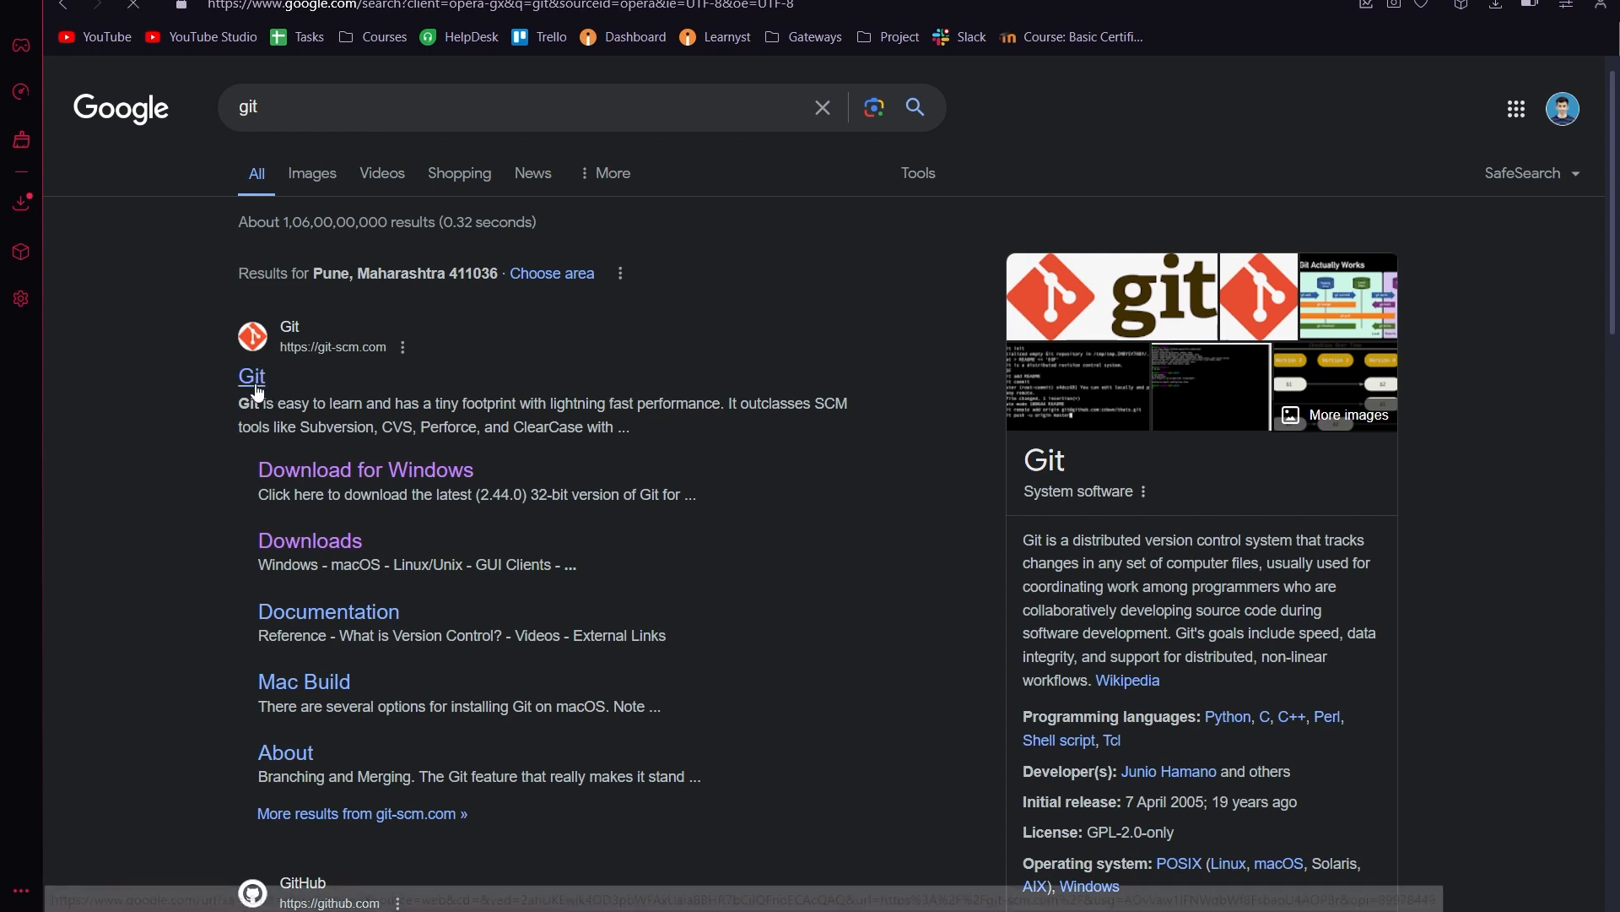
{"action": "left_click", "coordinate": [250, 375]}
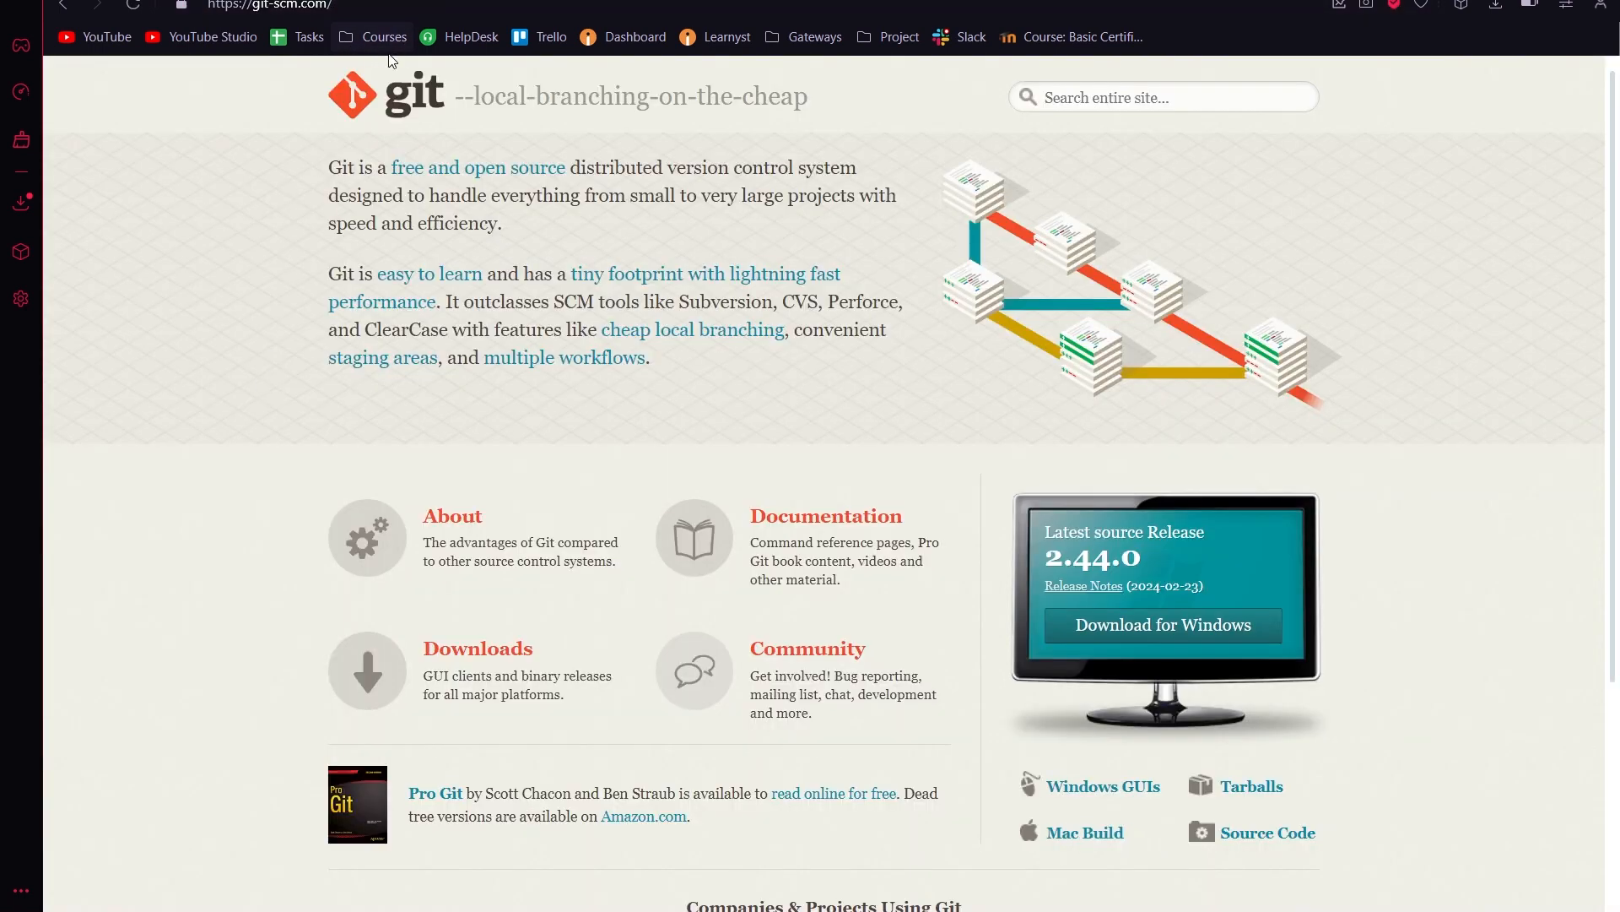
{"action": "scroll", "scroll_direction": "down", "scroll_amount": 3}
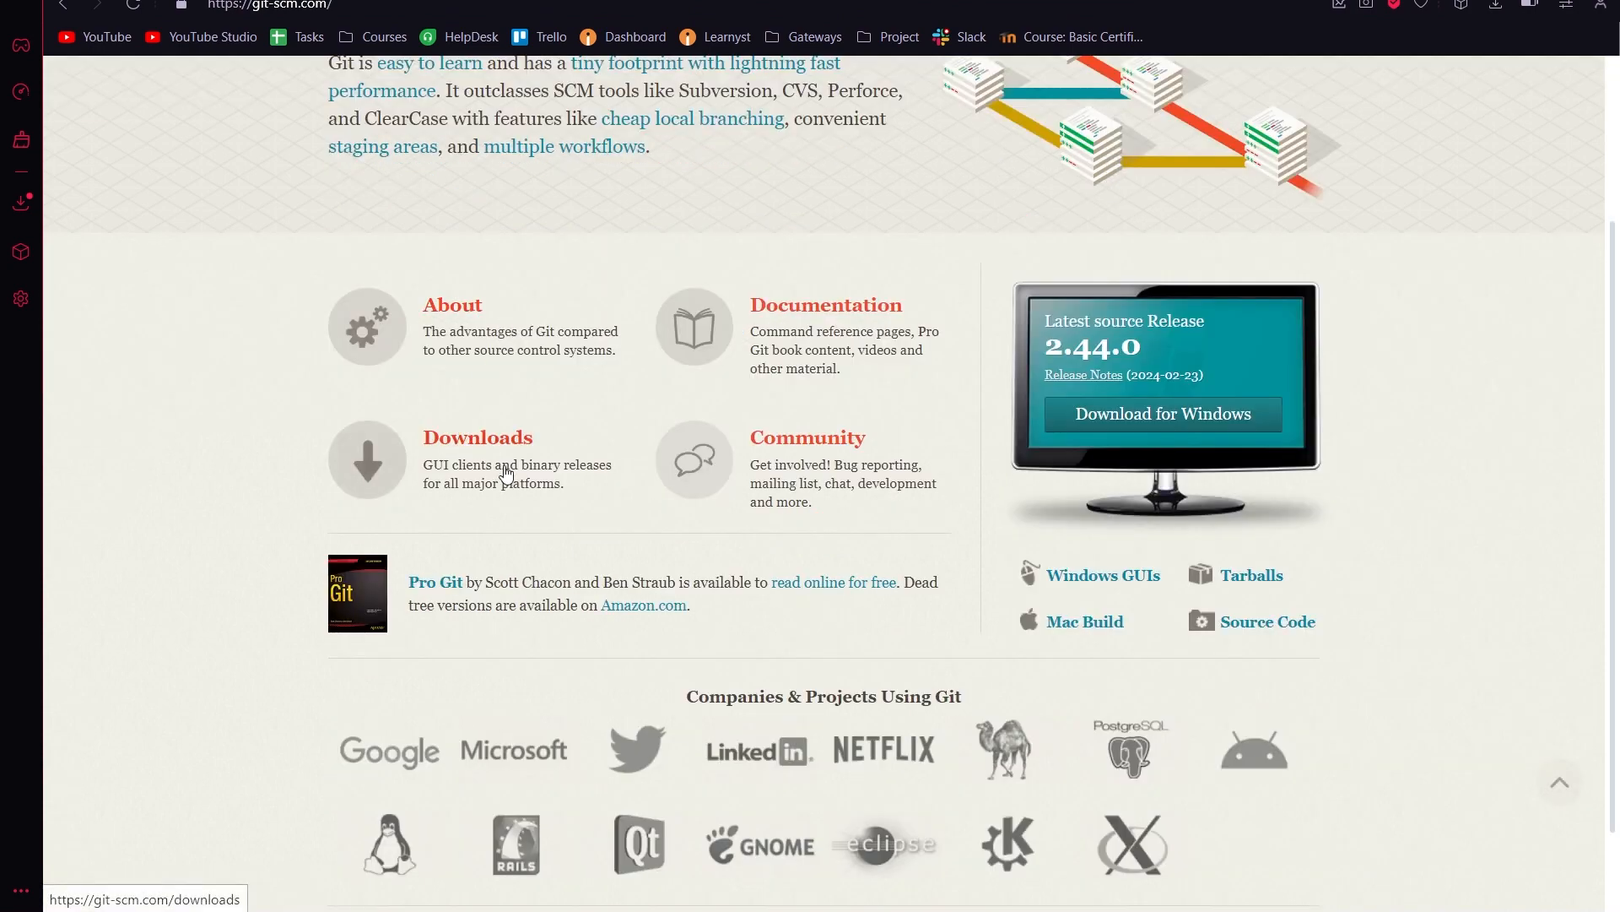
{"action": "left_click", "coordinate": [476, 435]}
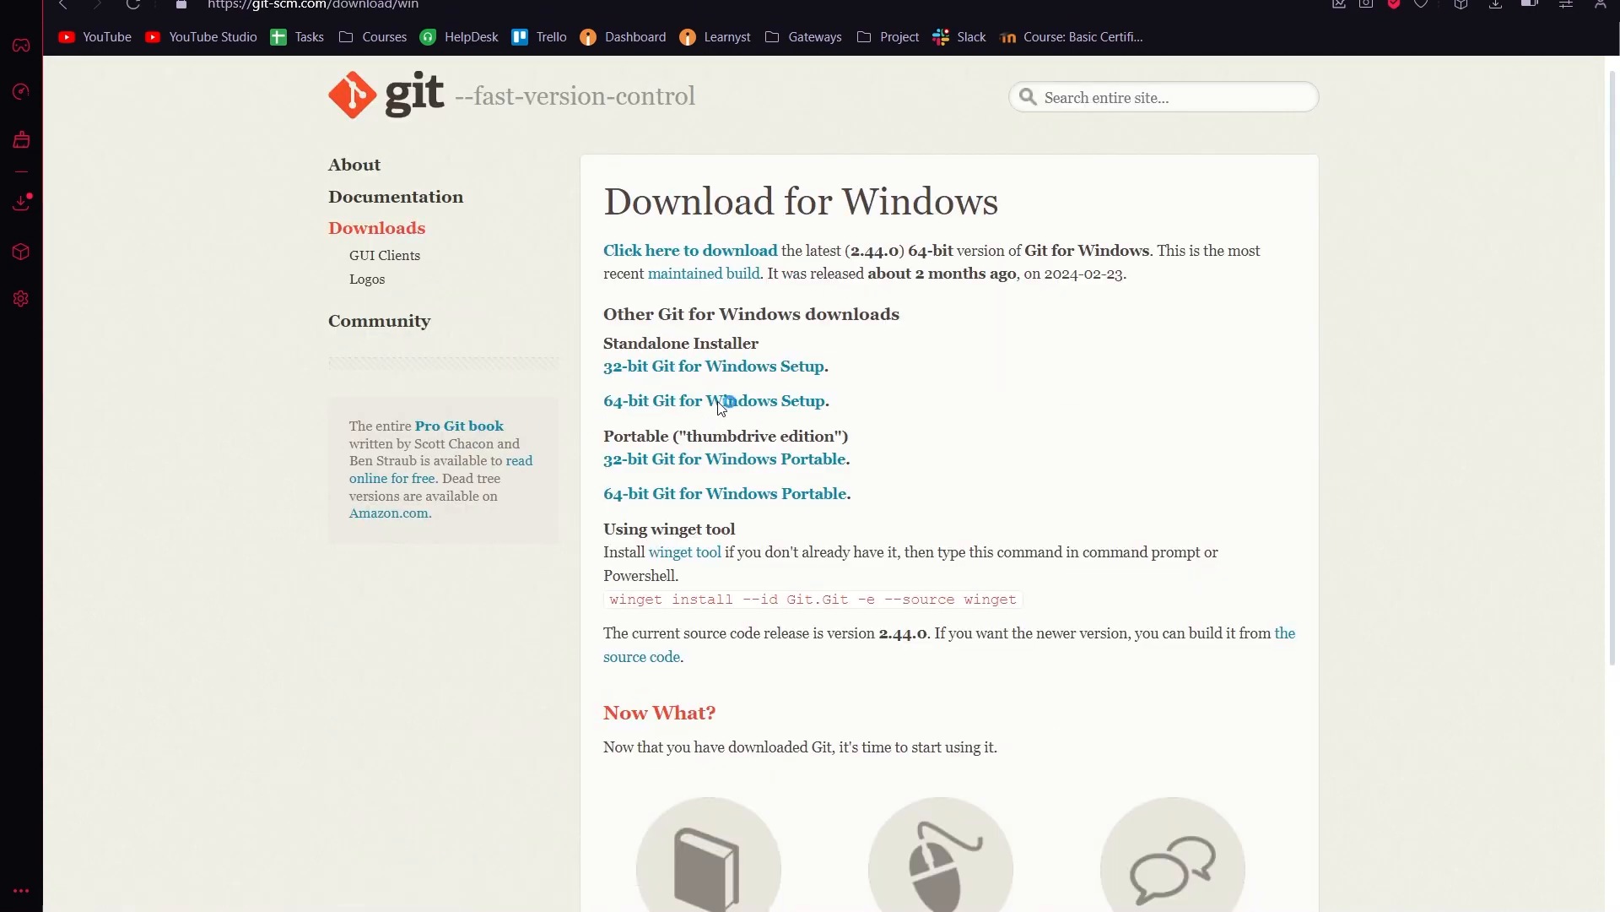
Step: Request the 64-bit Git for Windows Setup and cancel saving a duplicate copy
{"action": "left_click", "coordinate": [714, 401]}
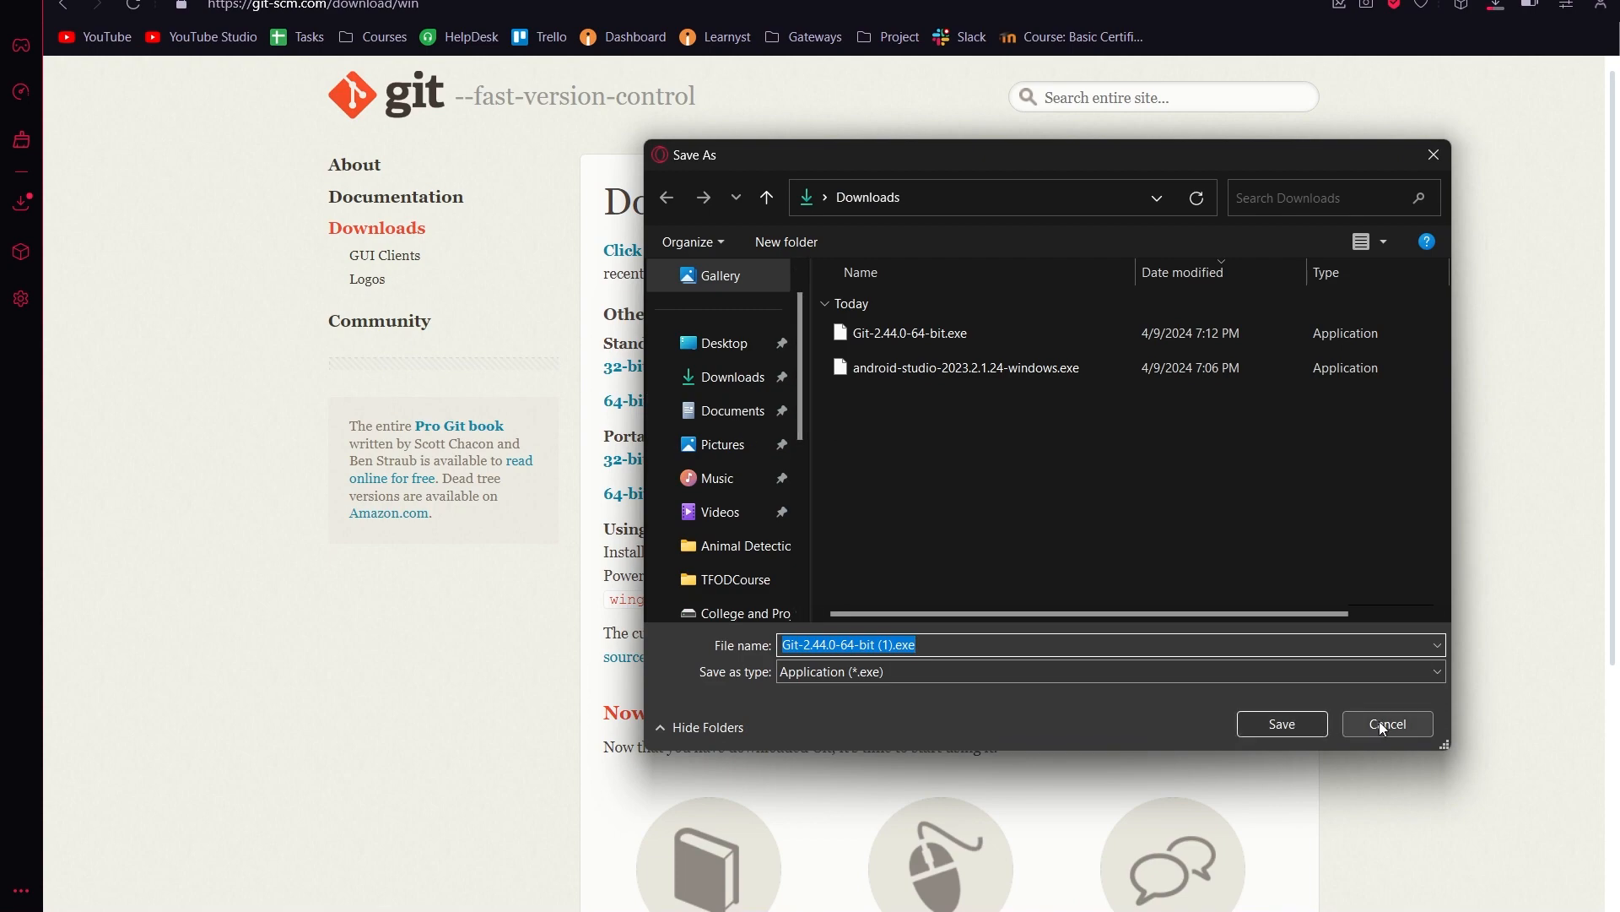
{"action": "left_click", "coordinate": [1386, 722]}
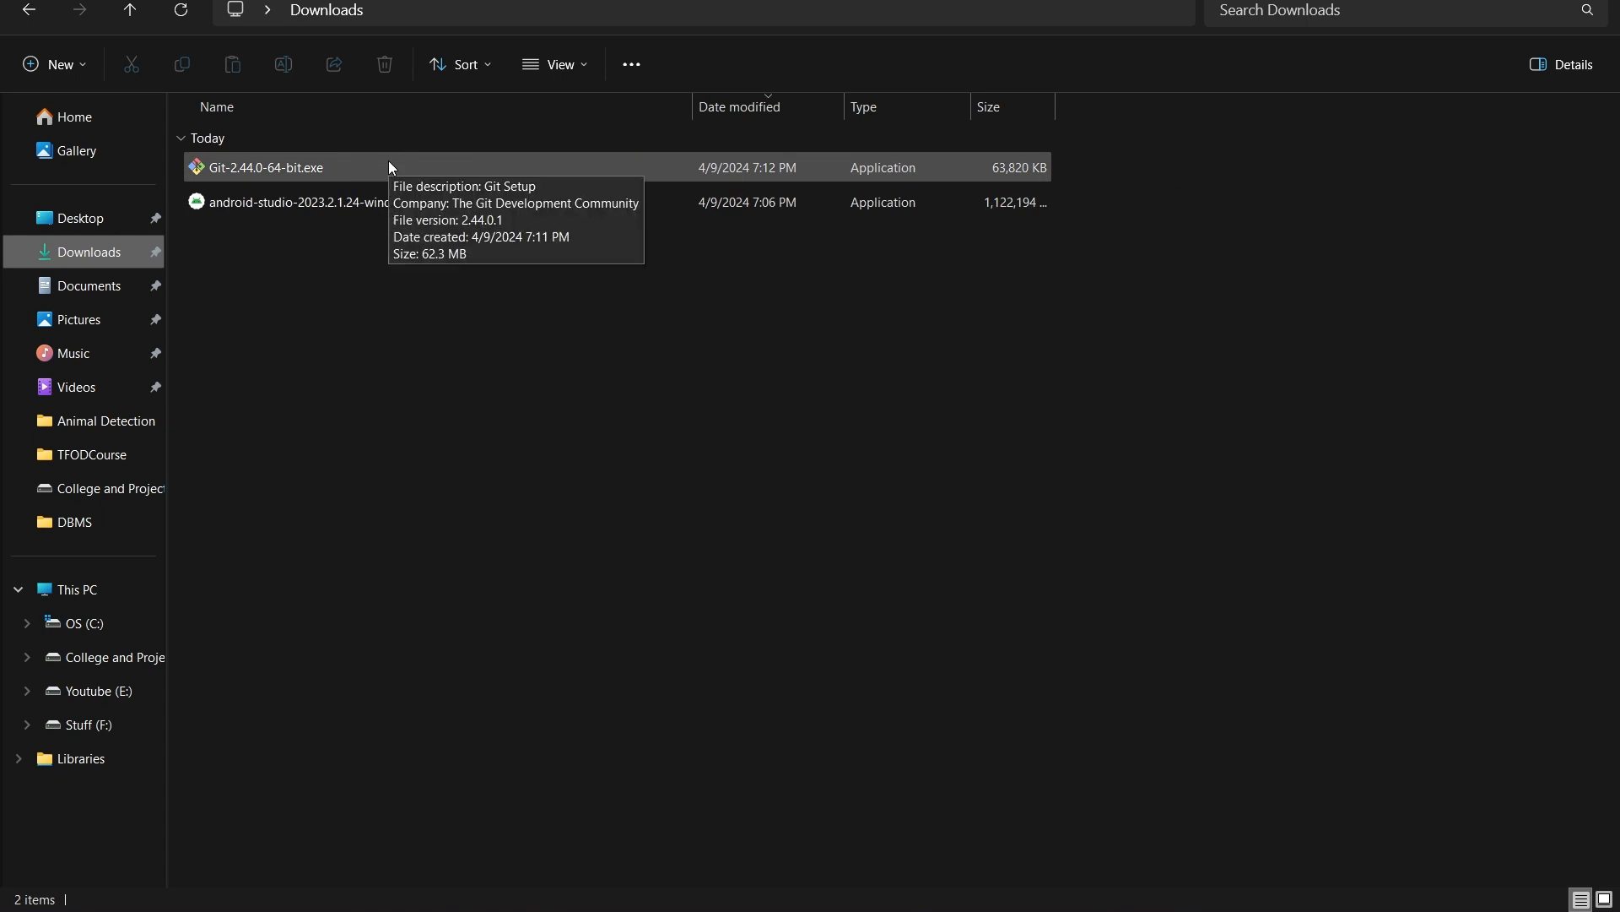
Step: Run Git-2.44.0-64-bit.exe and accept default components, branch name, PATH and git pull options
{"action": "left_click", "coordinate": [267, 167]}
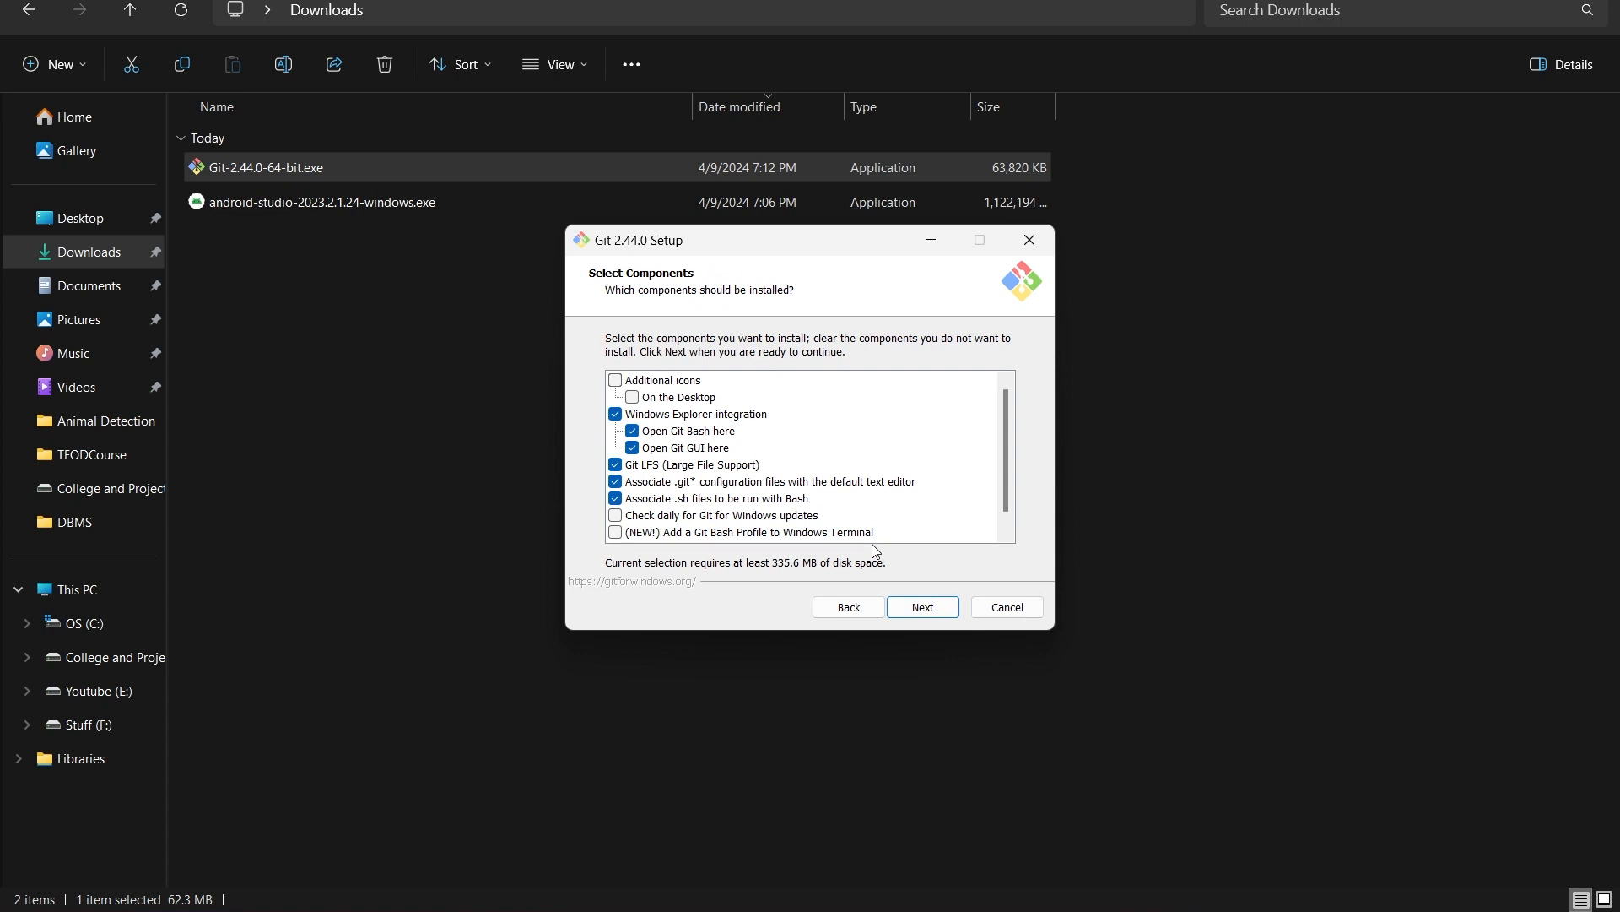
{"action": "left_click", "coordinate": [920, 606]}
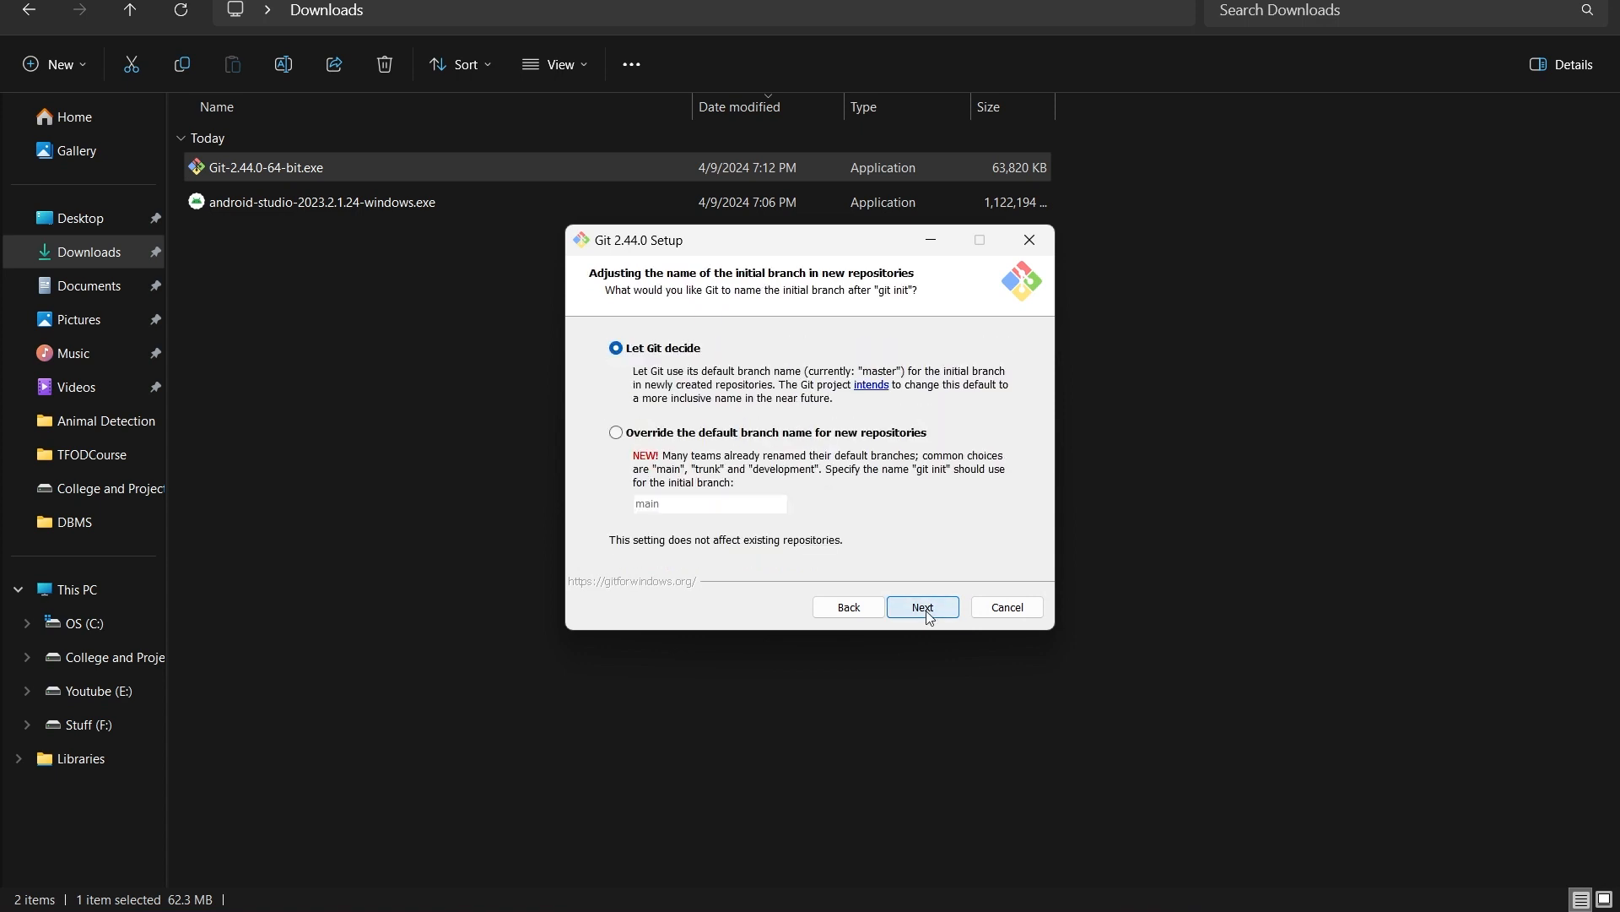
{"action": "left_click", "coordinate": [920, 606]}
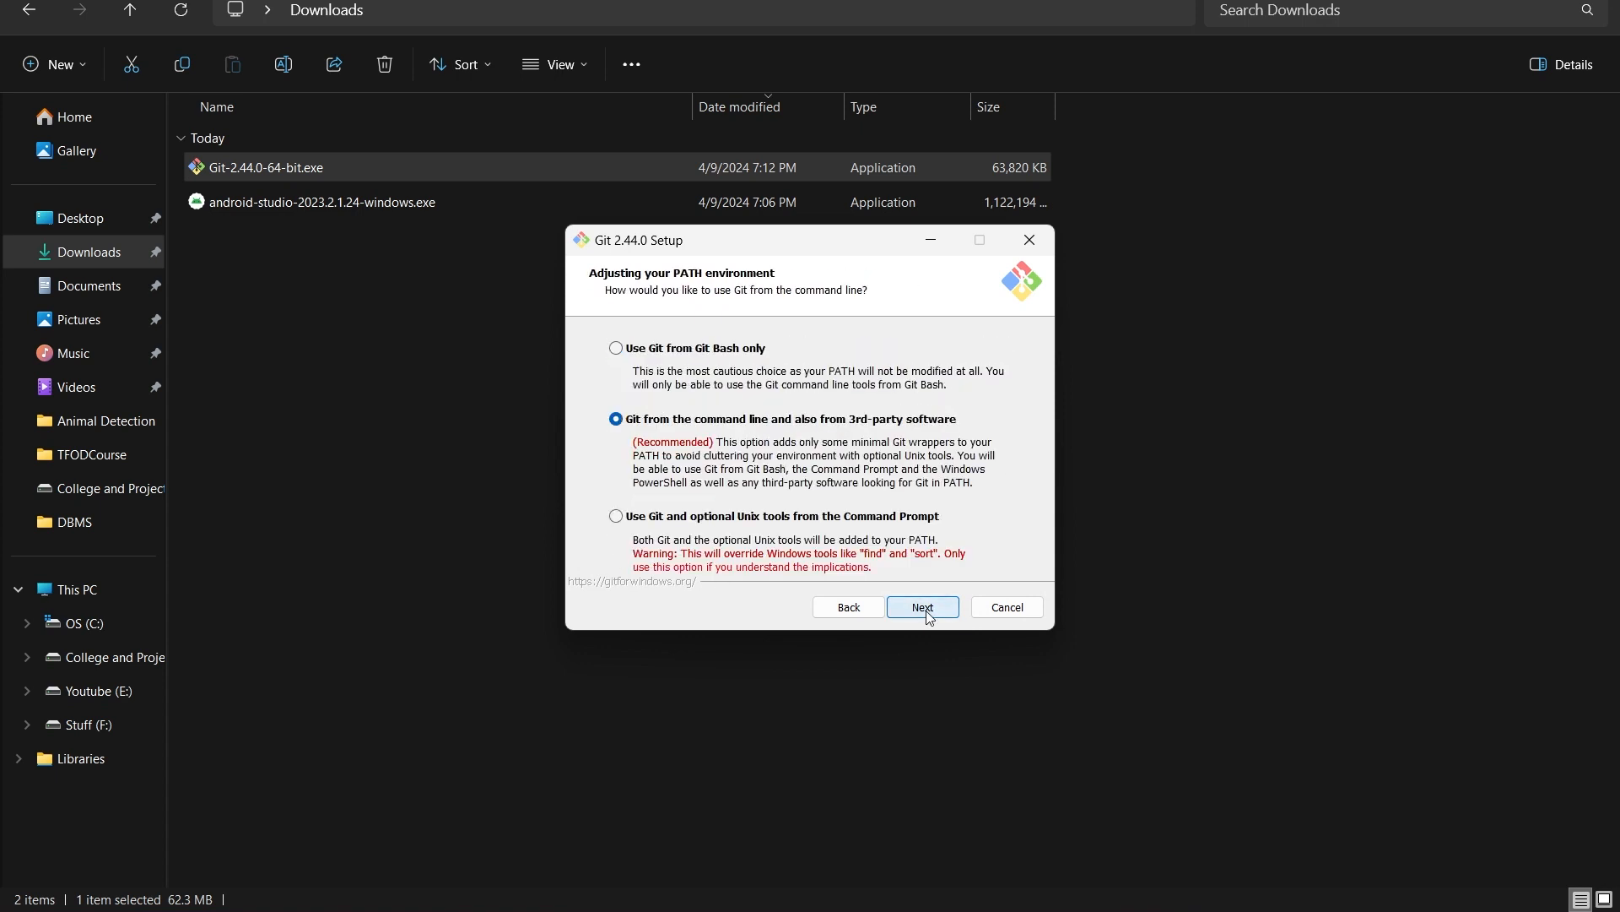
{"action": "left_click", "coordinate": [921, 606]}
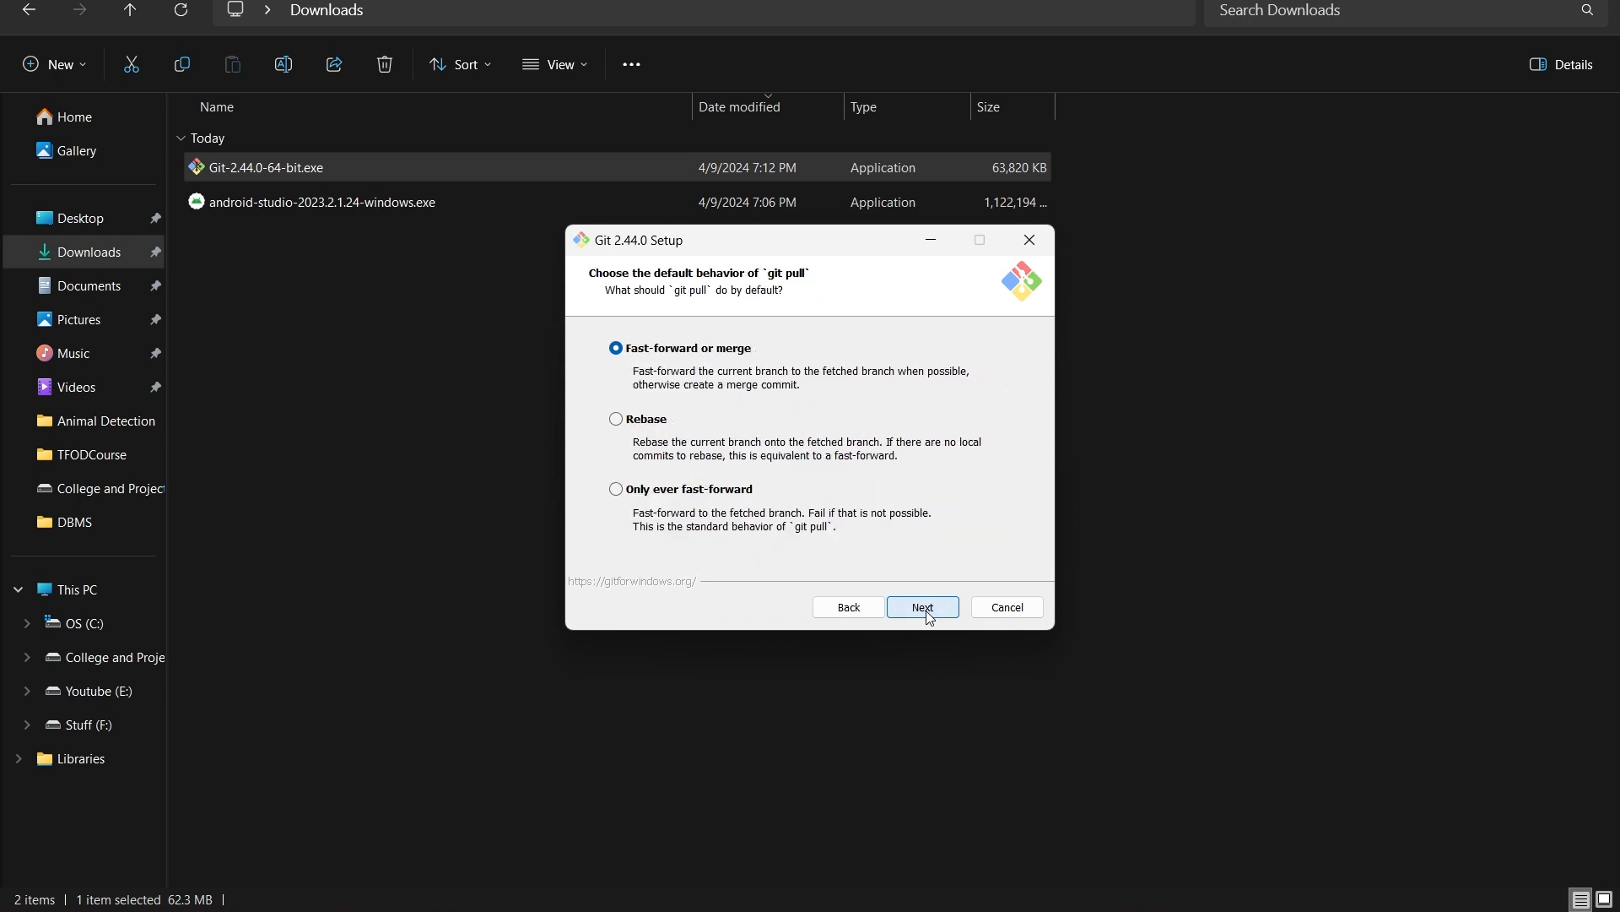
{"action": "left_click", "coordinate": [922, 606]}
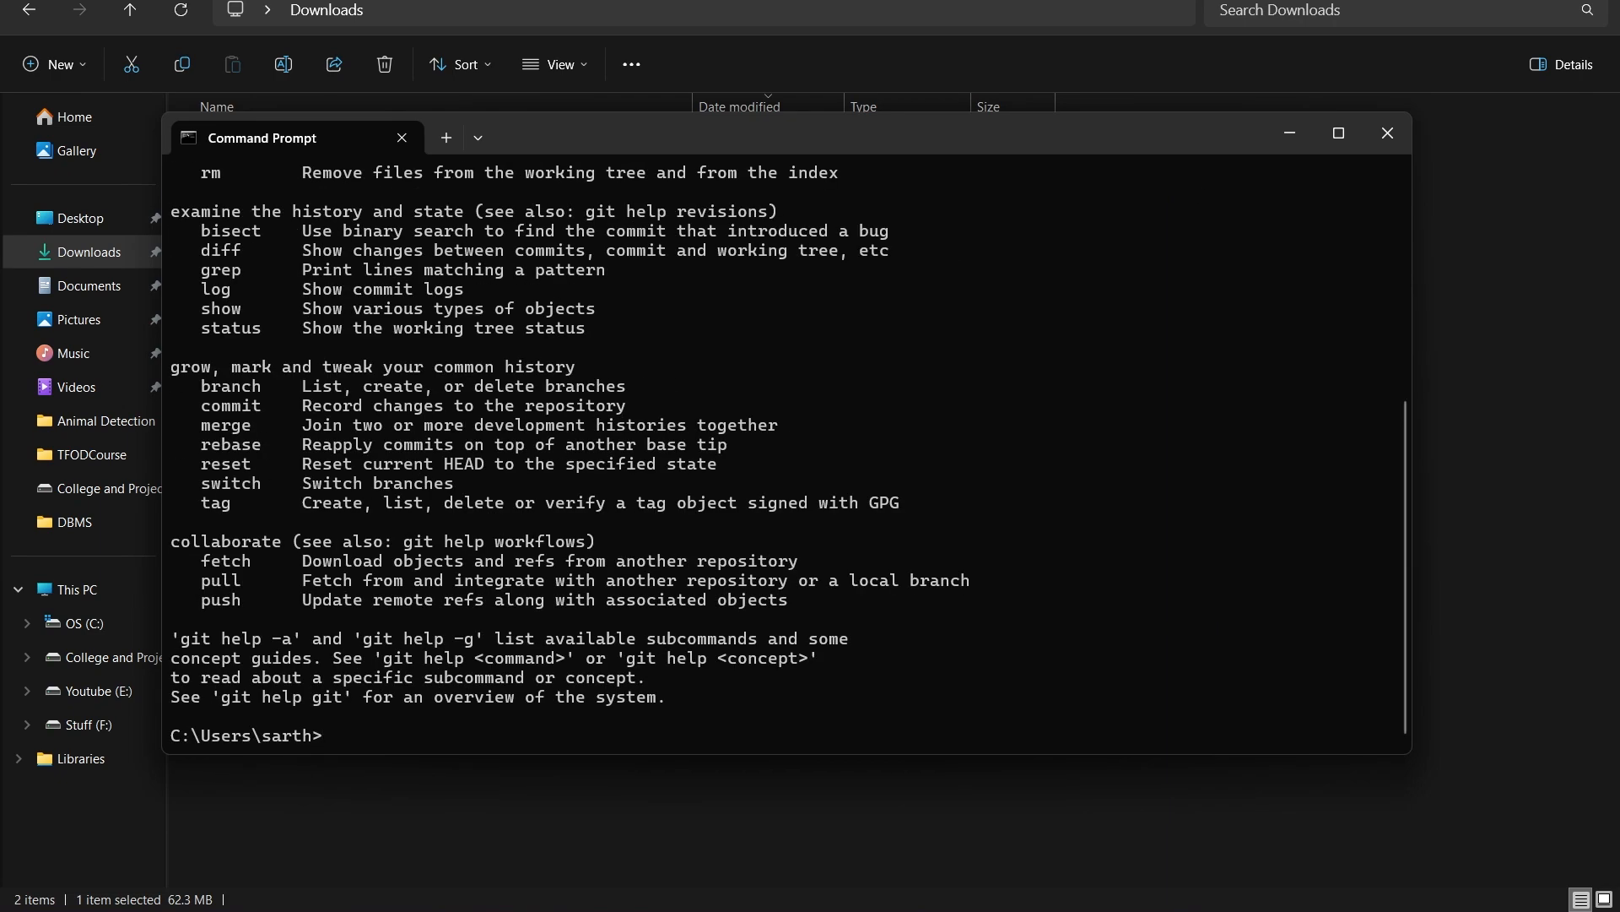
{"action": "mouse_move", "coordinate": [1126, 297]}
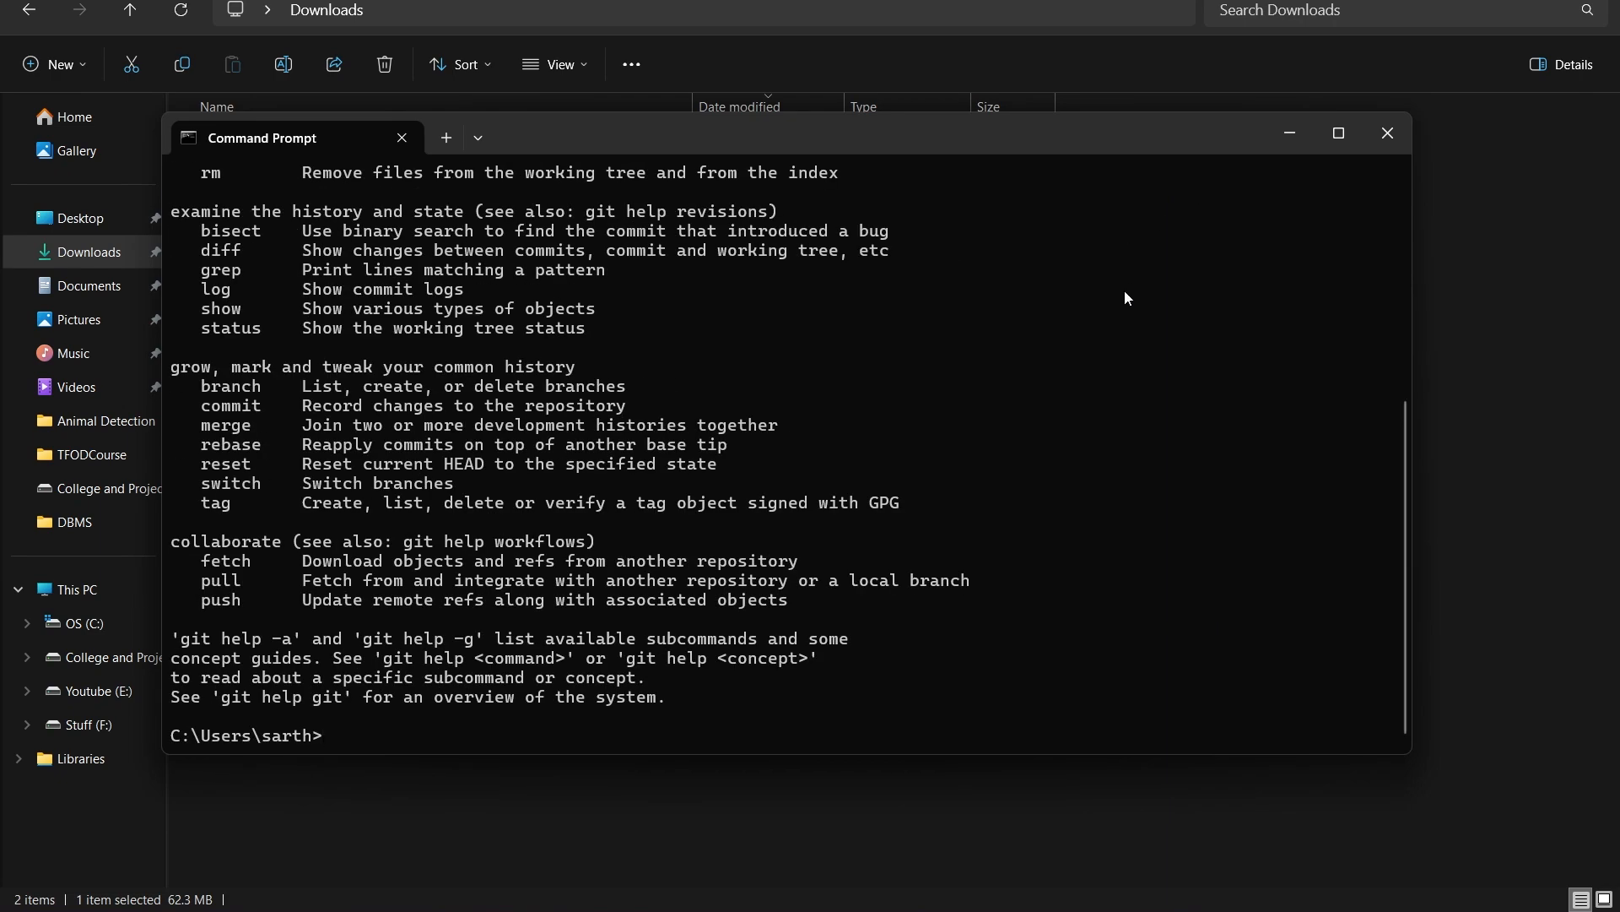
{"action": "mouse_move", "coordinate": [1053, 375]}
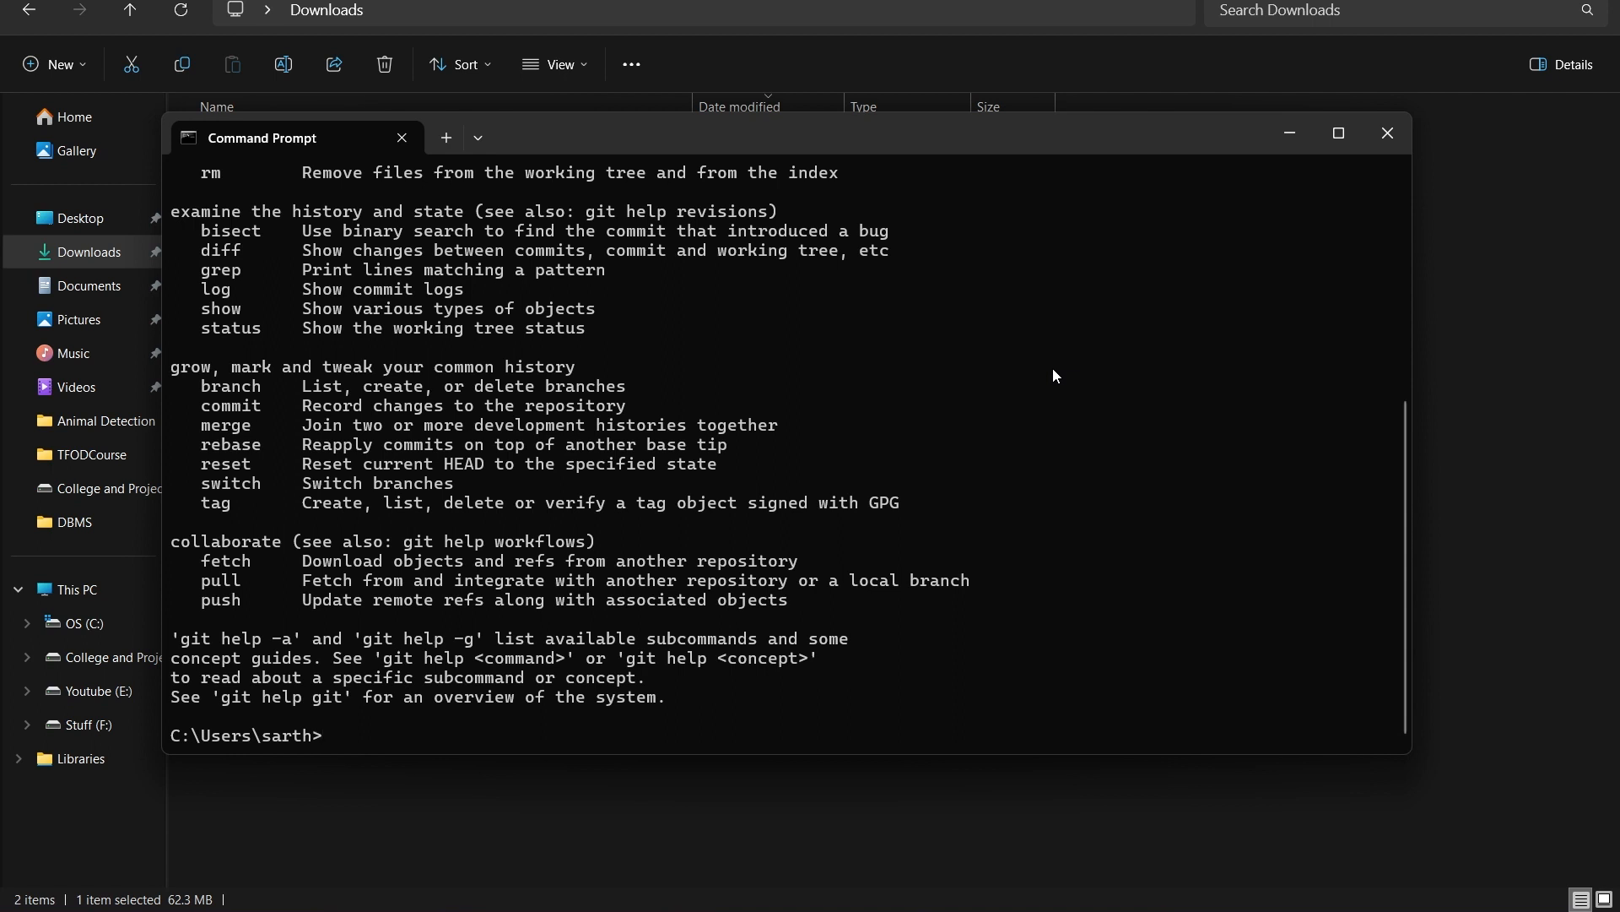
{"action": "mouse_move", "coordinate": [1387, 134]}
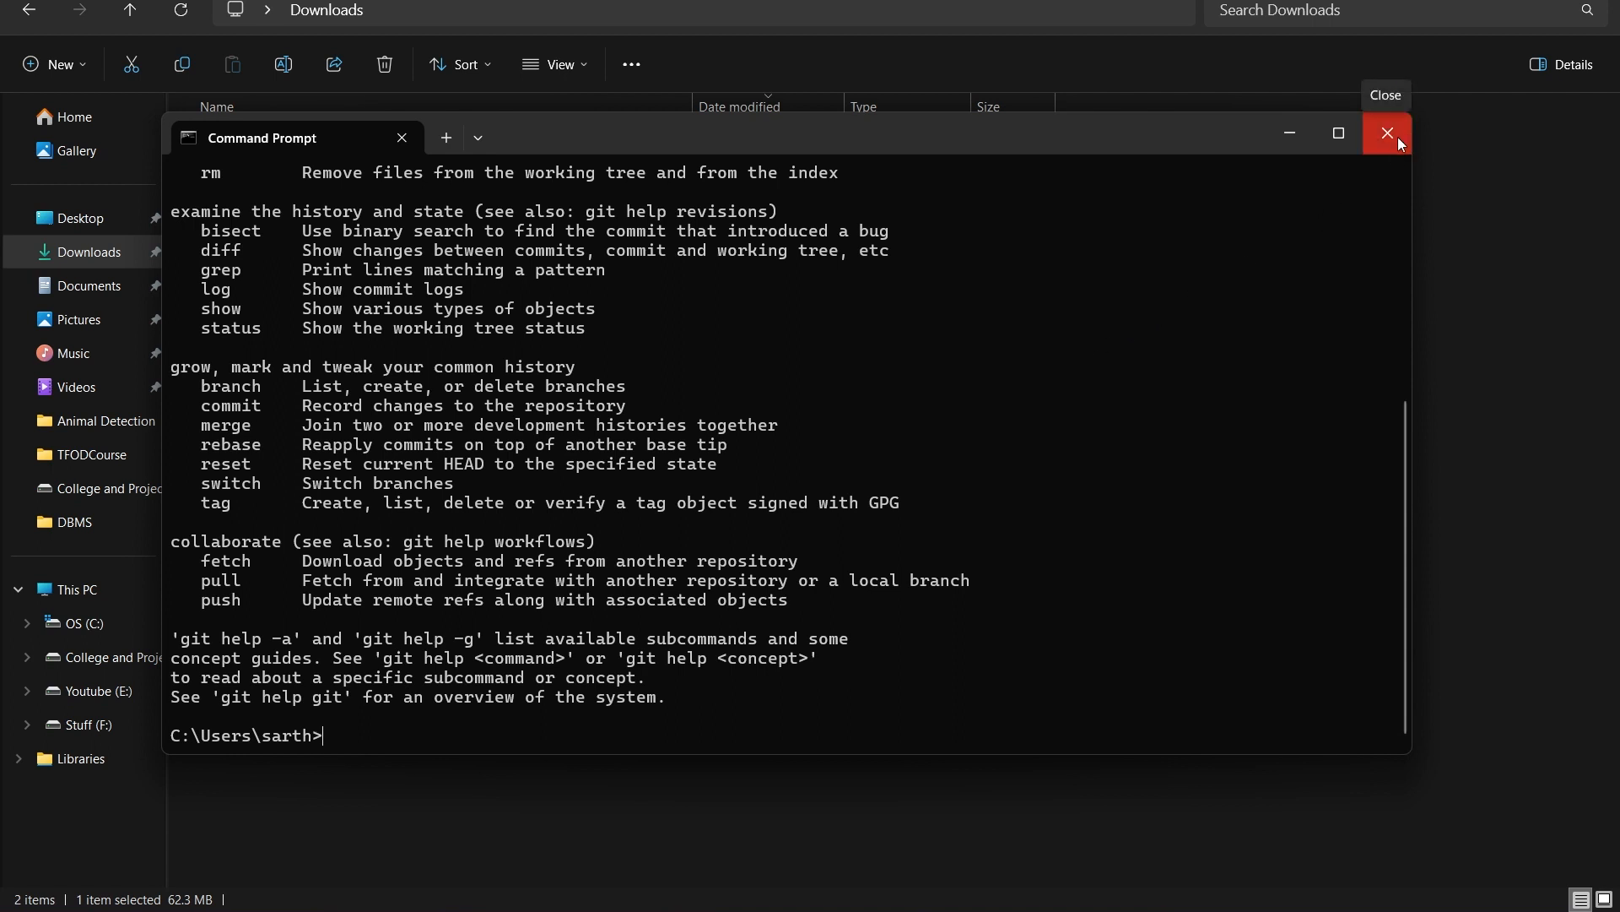
Step: Close the Command Prompt window showing git's usage help
{"action": "left_click", "coordinate": [1386, 133]}
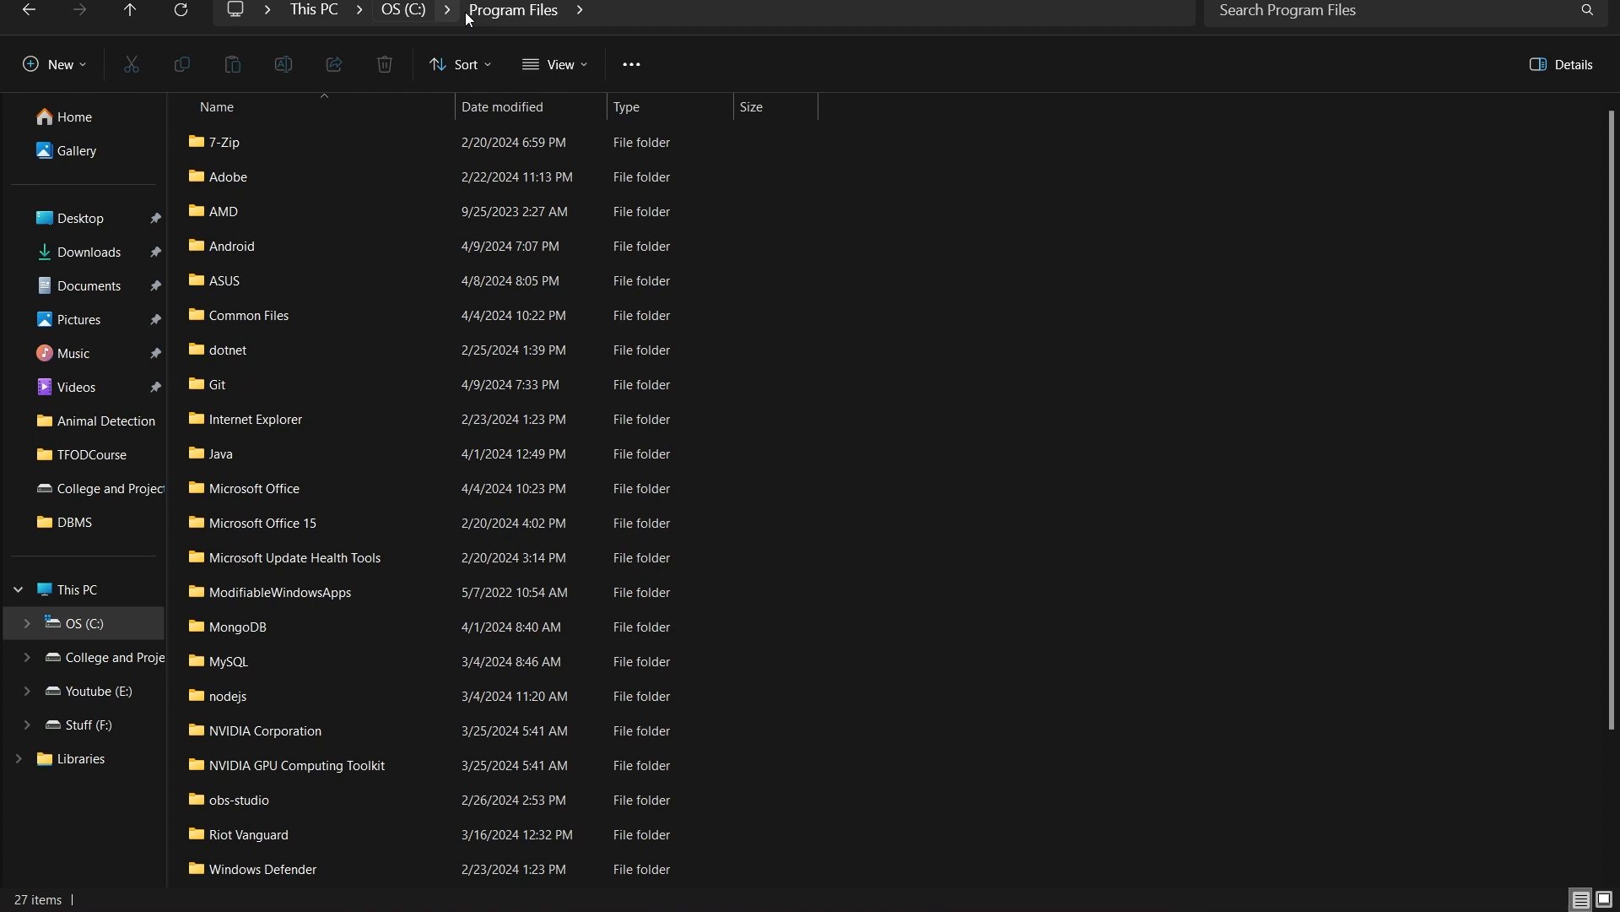
Step: Go into Git\cmd under Program Files and copy its path C:\Program Files\Git\cmd
{"action": "double_click", "coordinate": [217, 383]}
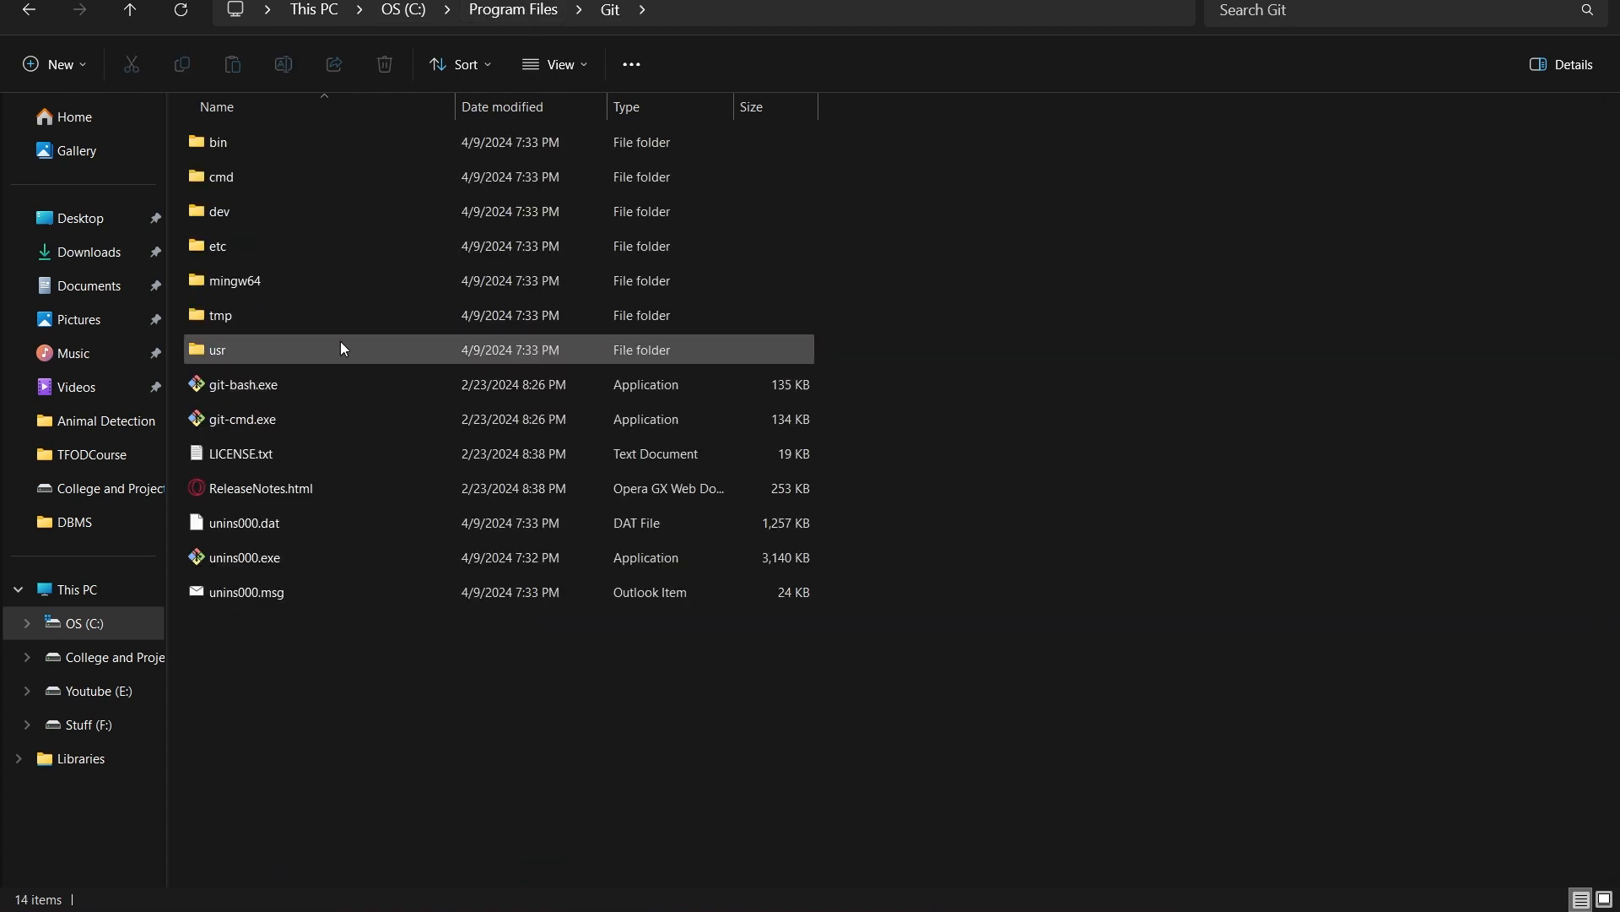
{"action": "left_click", "coordinate": [715, 623]}
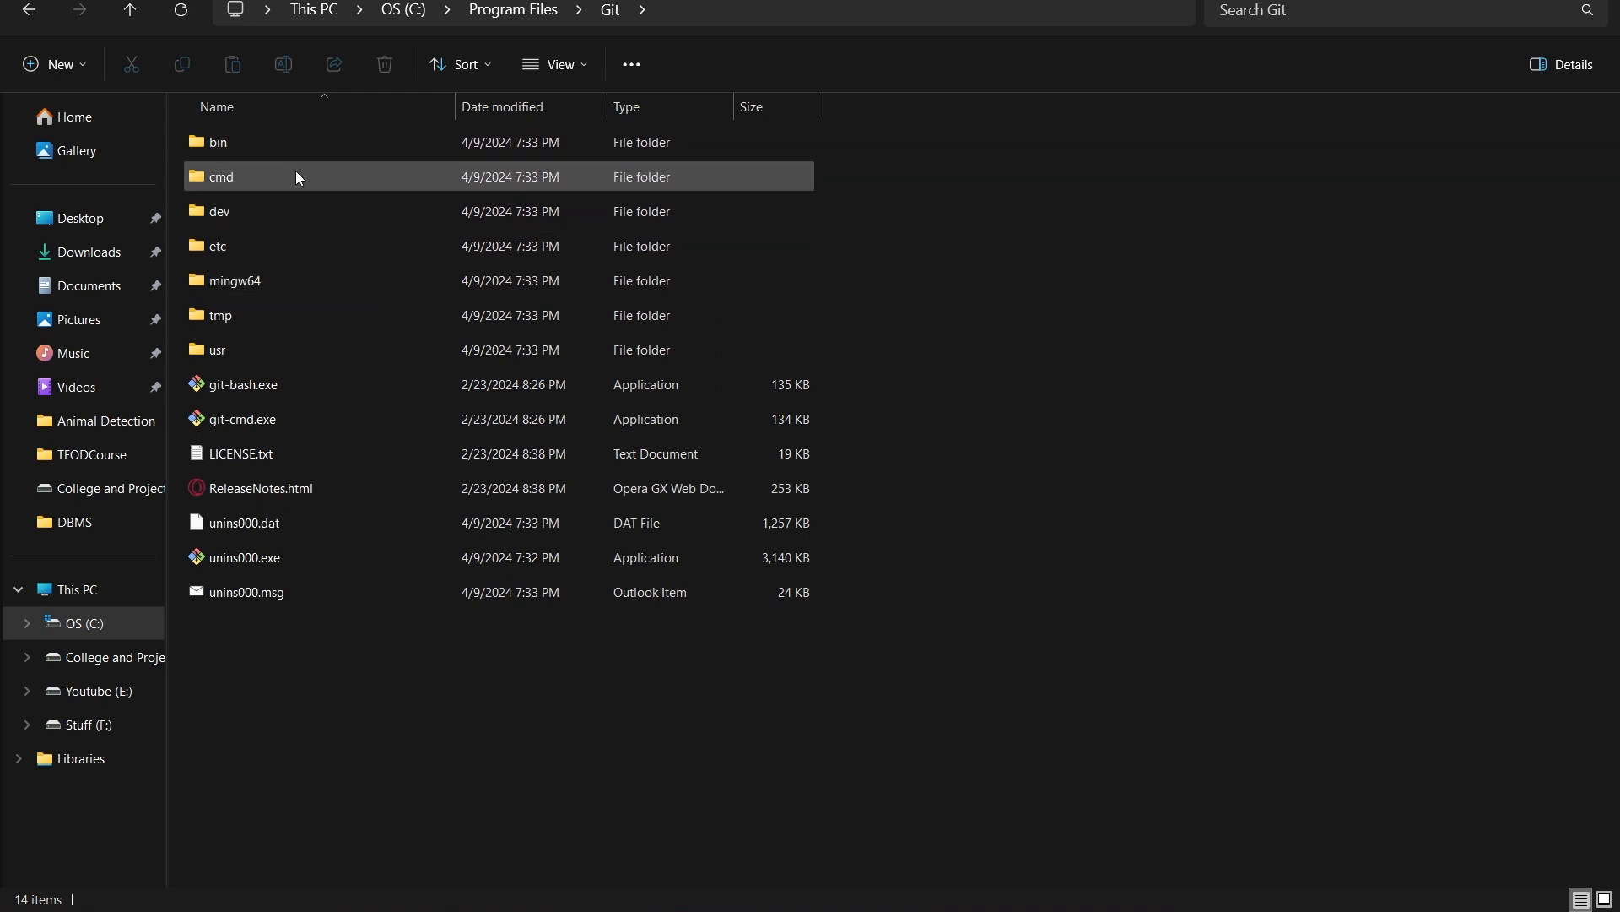
{"action": "double_click", "coordinate": [220, 175]}
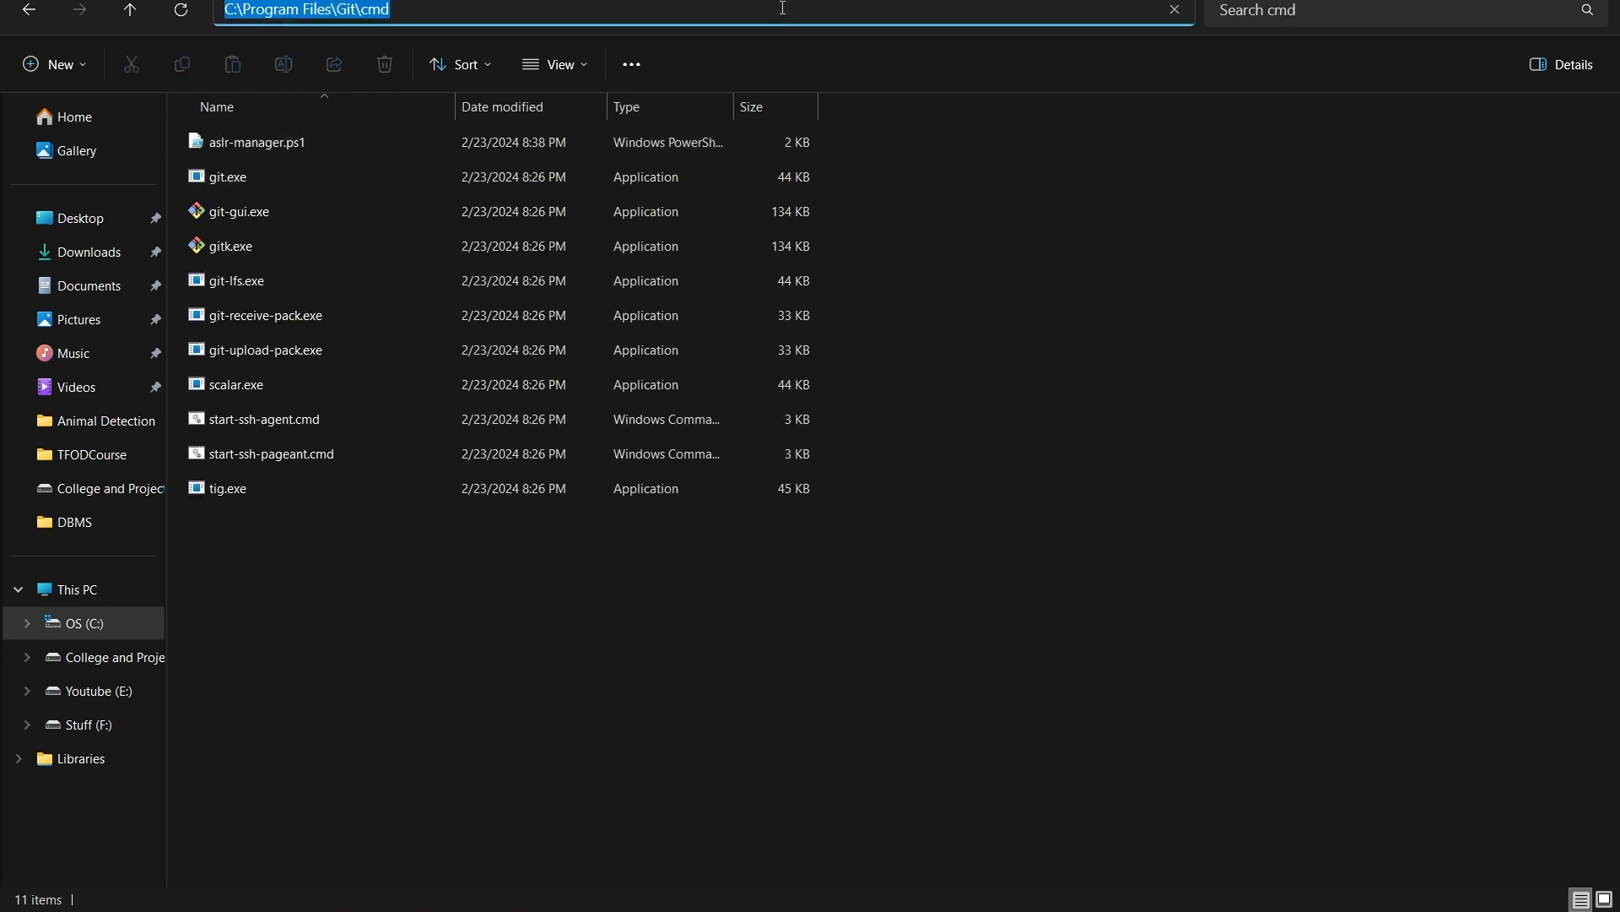
{"action": "left_click", "coordinate": [724, 10]}
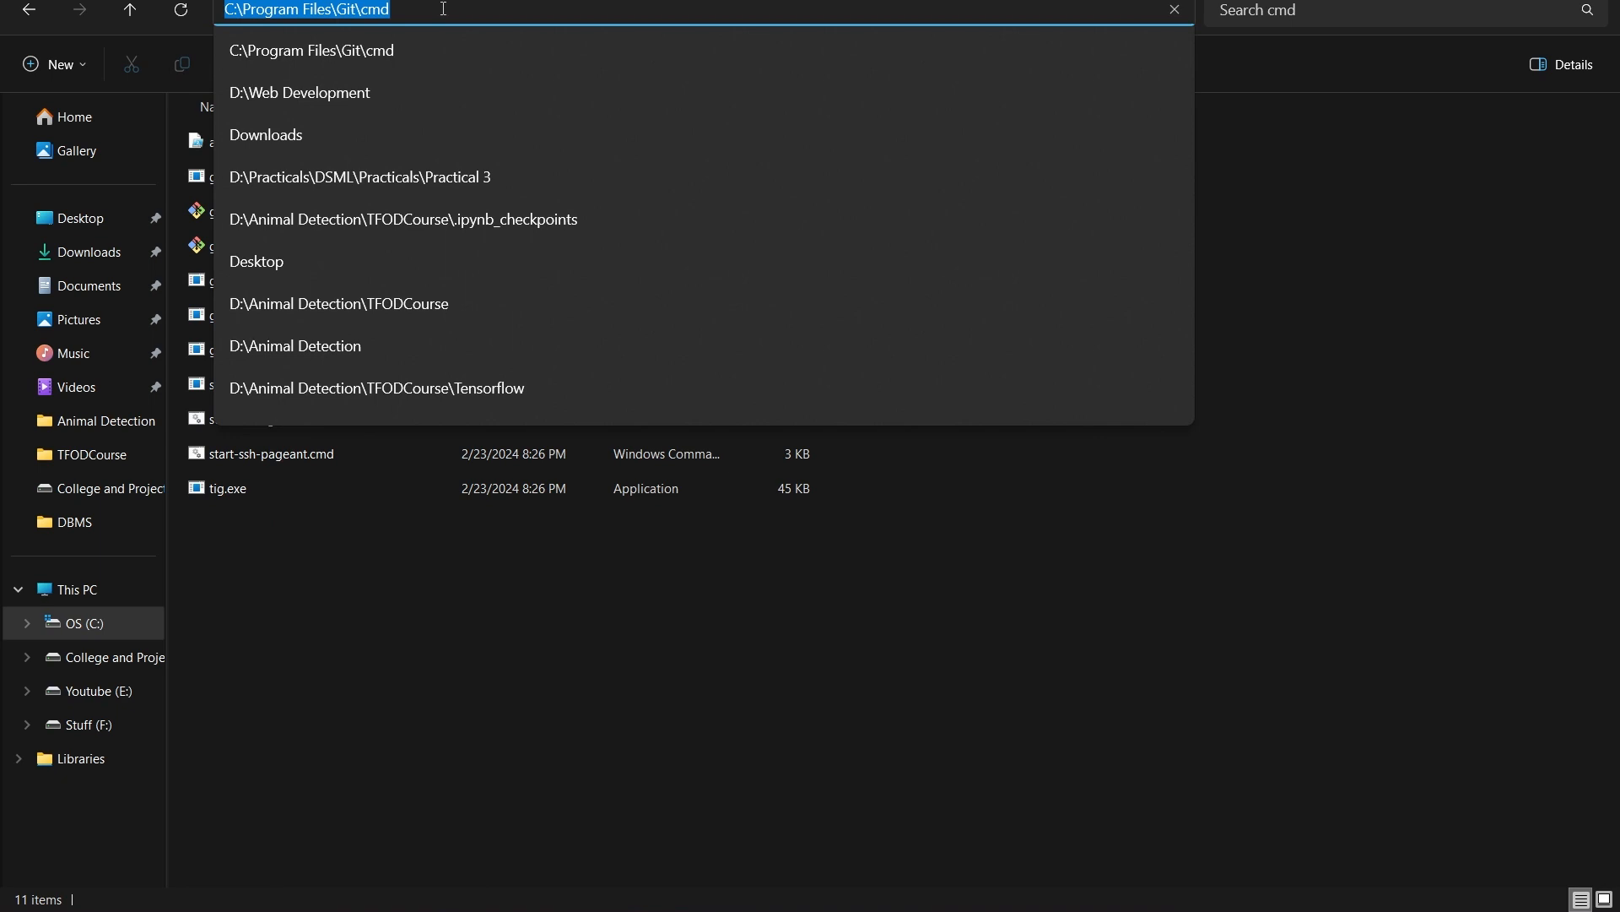
{"action": "key", "text": "Enter"}
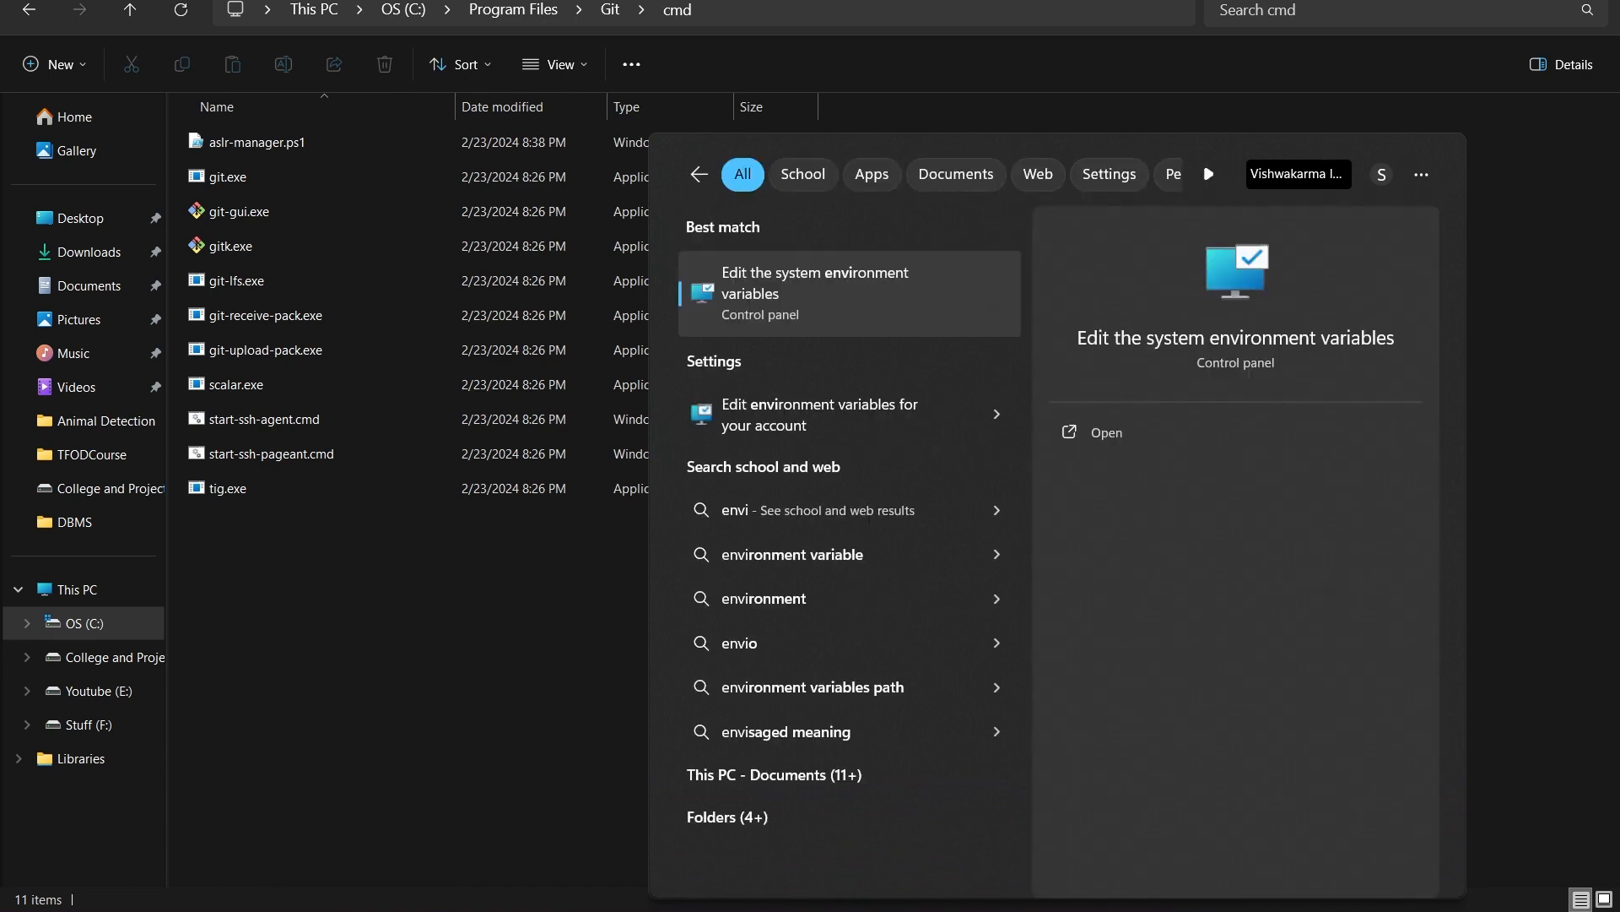
Step: Reach the Environment Variables window from 'Edit the system environment variables'
{"action": "left_click", "coordinate": [814, 292]}
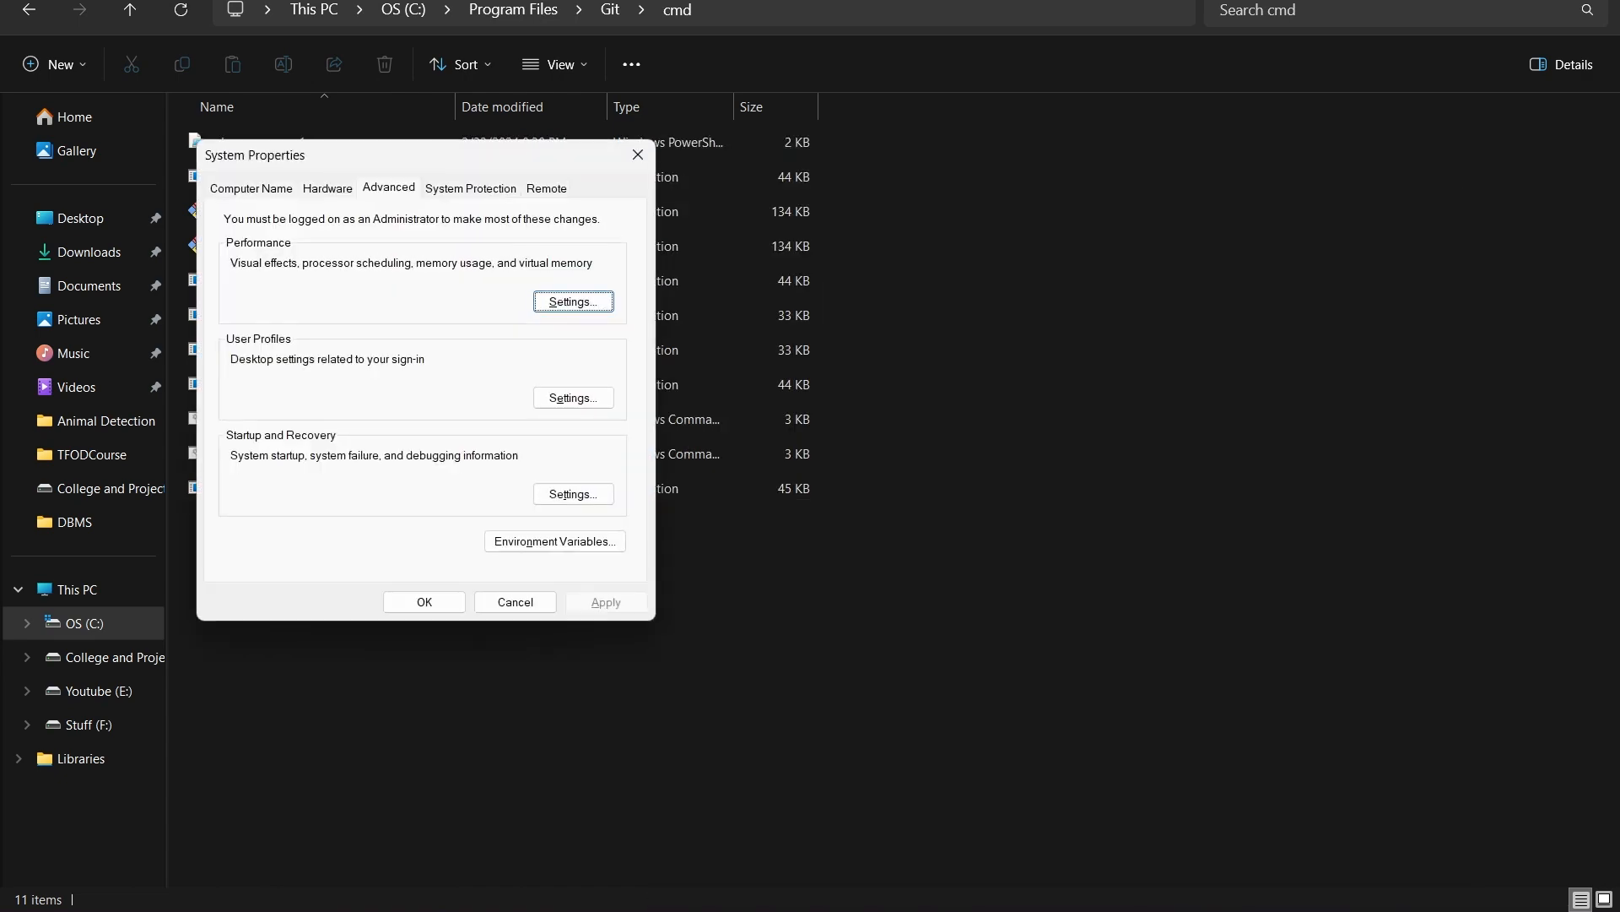
{"action": "mouse_move", "coordinate": [554, 541]}
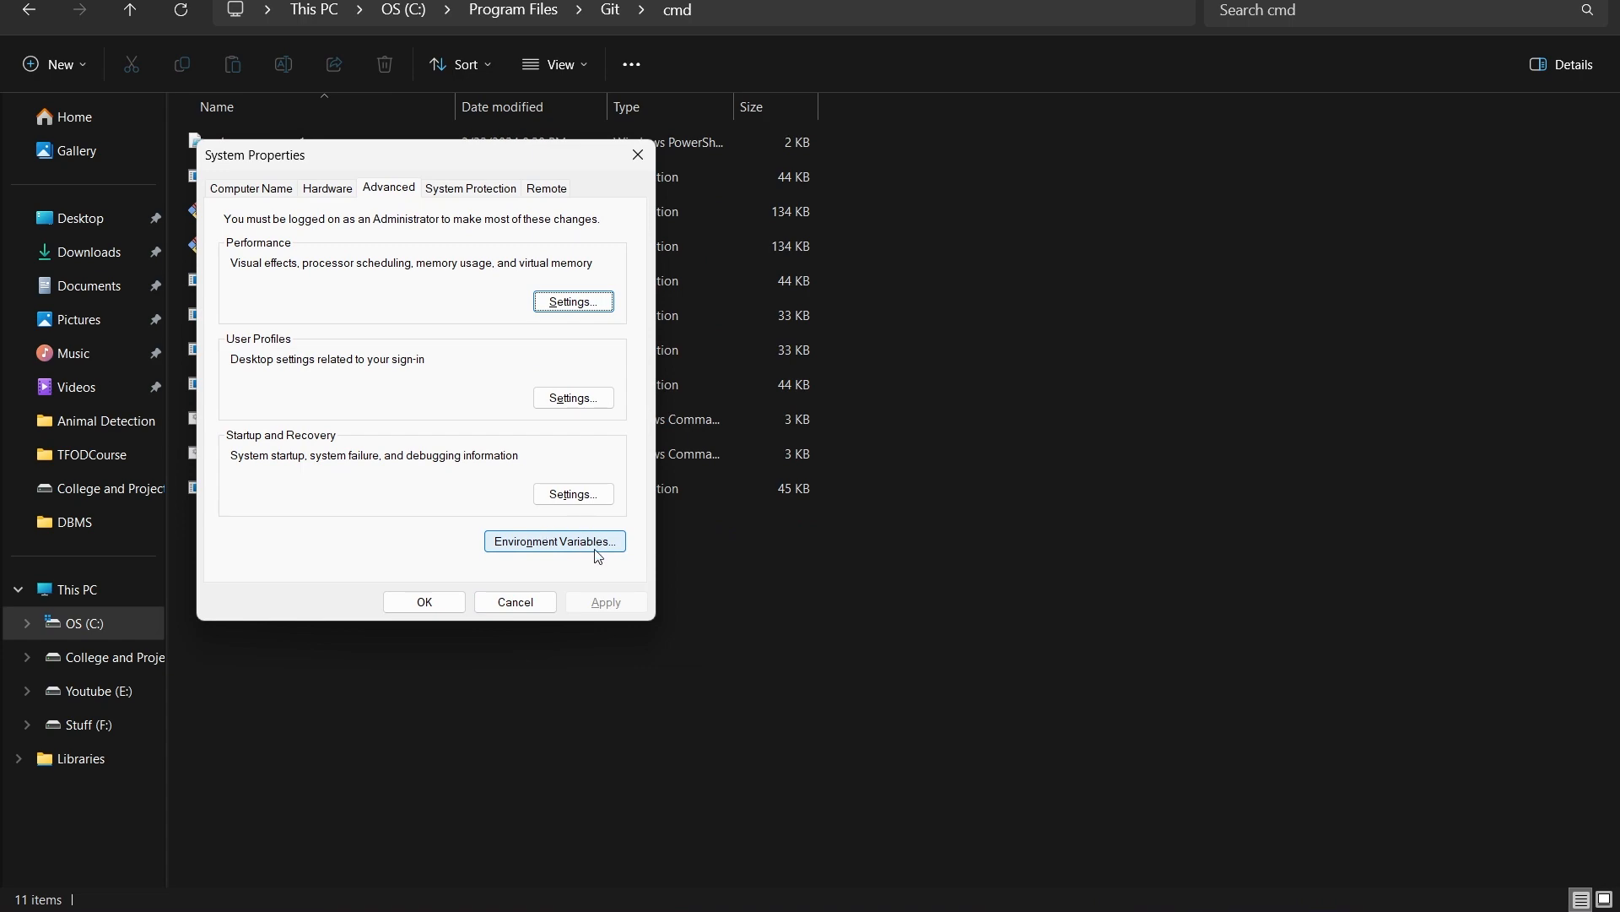
{"action": "left_click", "coordinate": [554, 540]}
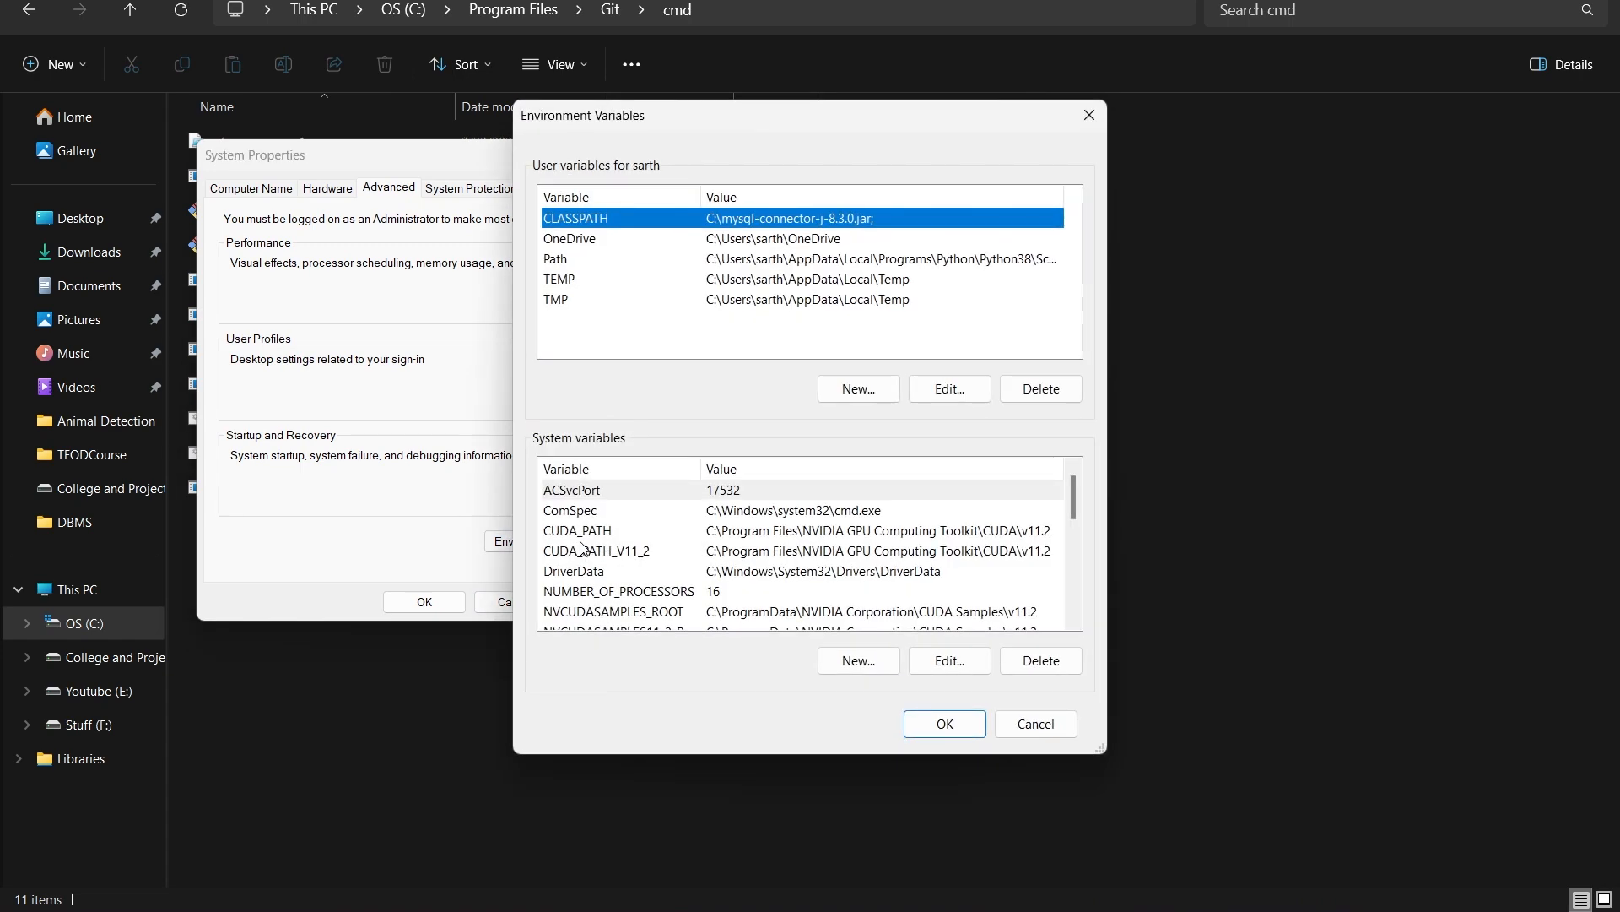
{"action": "mouse_move", "coordinate": [623, 236]}
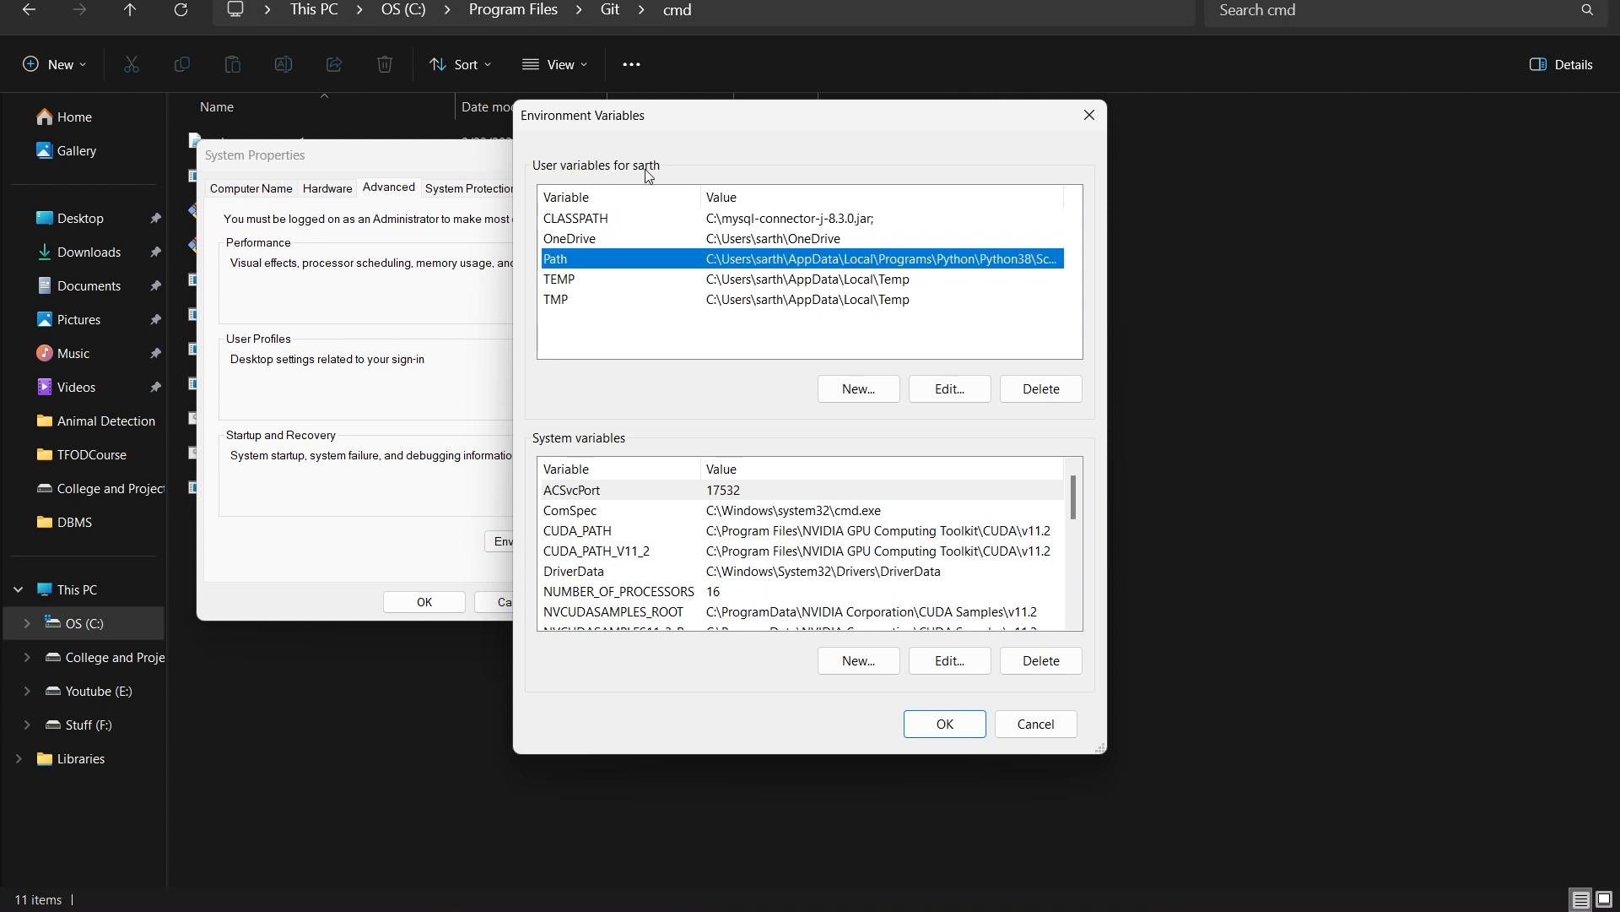
{"action": "mouse_move", "coordinate": [704, 569]}
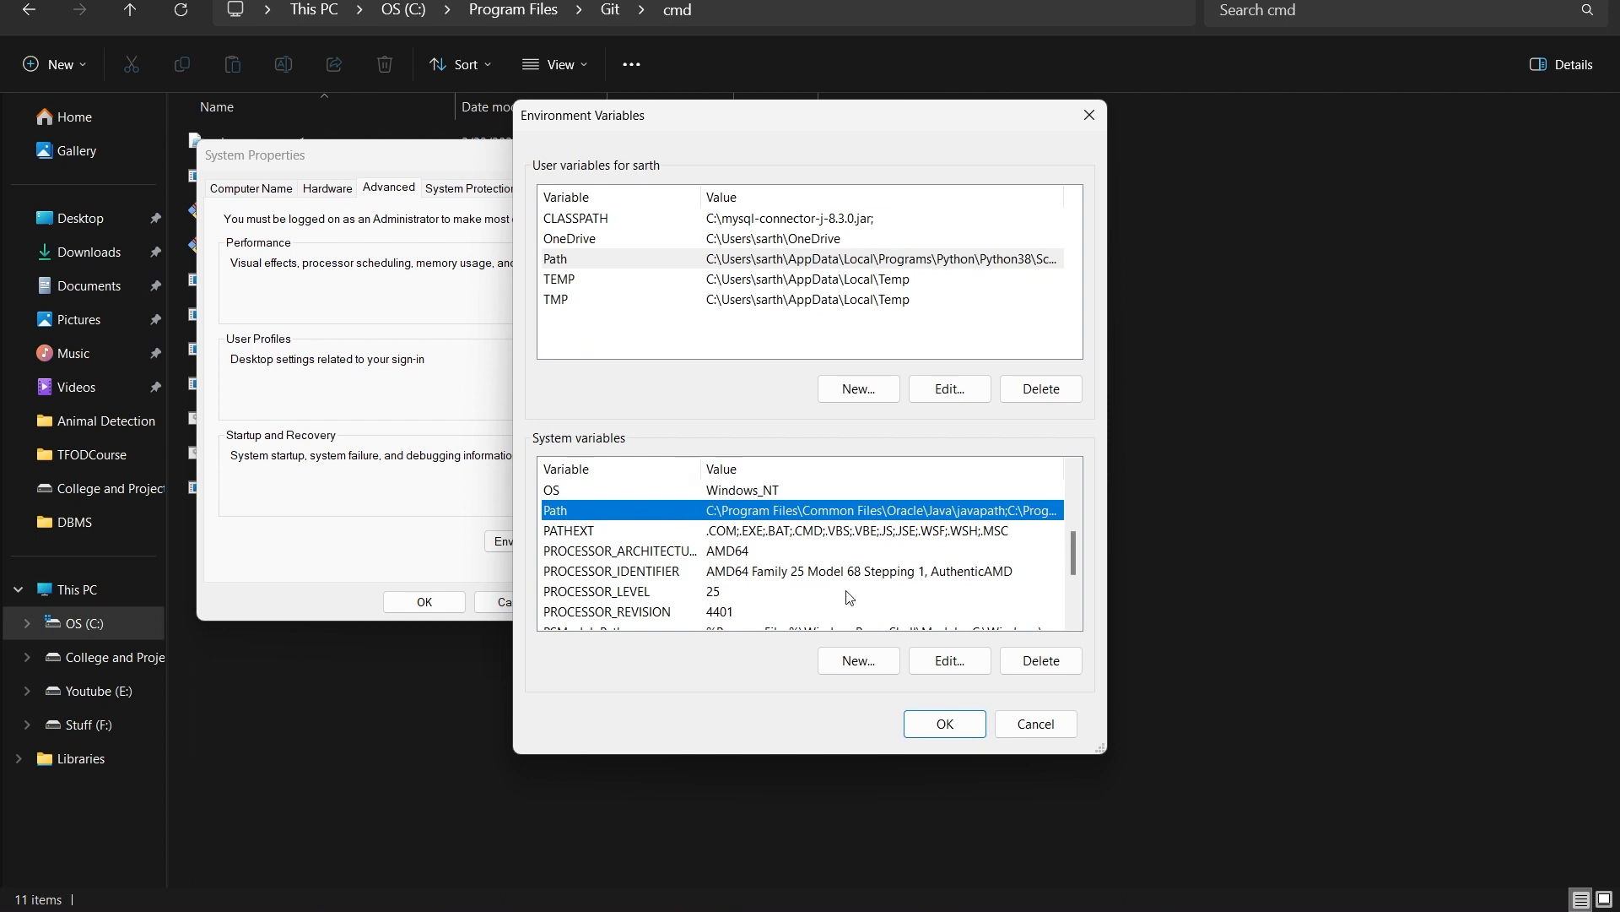
Step: Define a new system variable Path with value C:\Program Files\Git\cmd and confirm it
{"action": "left_click", "coordinate": [857, 660]}
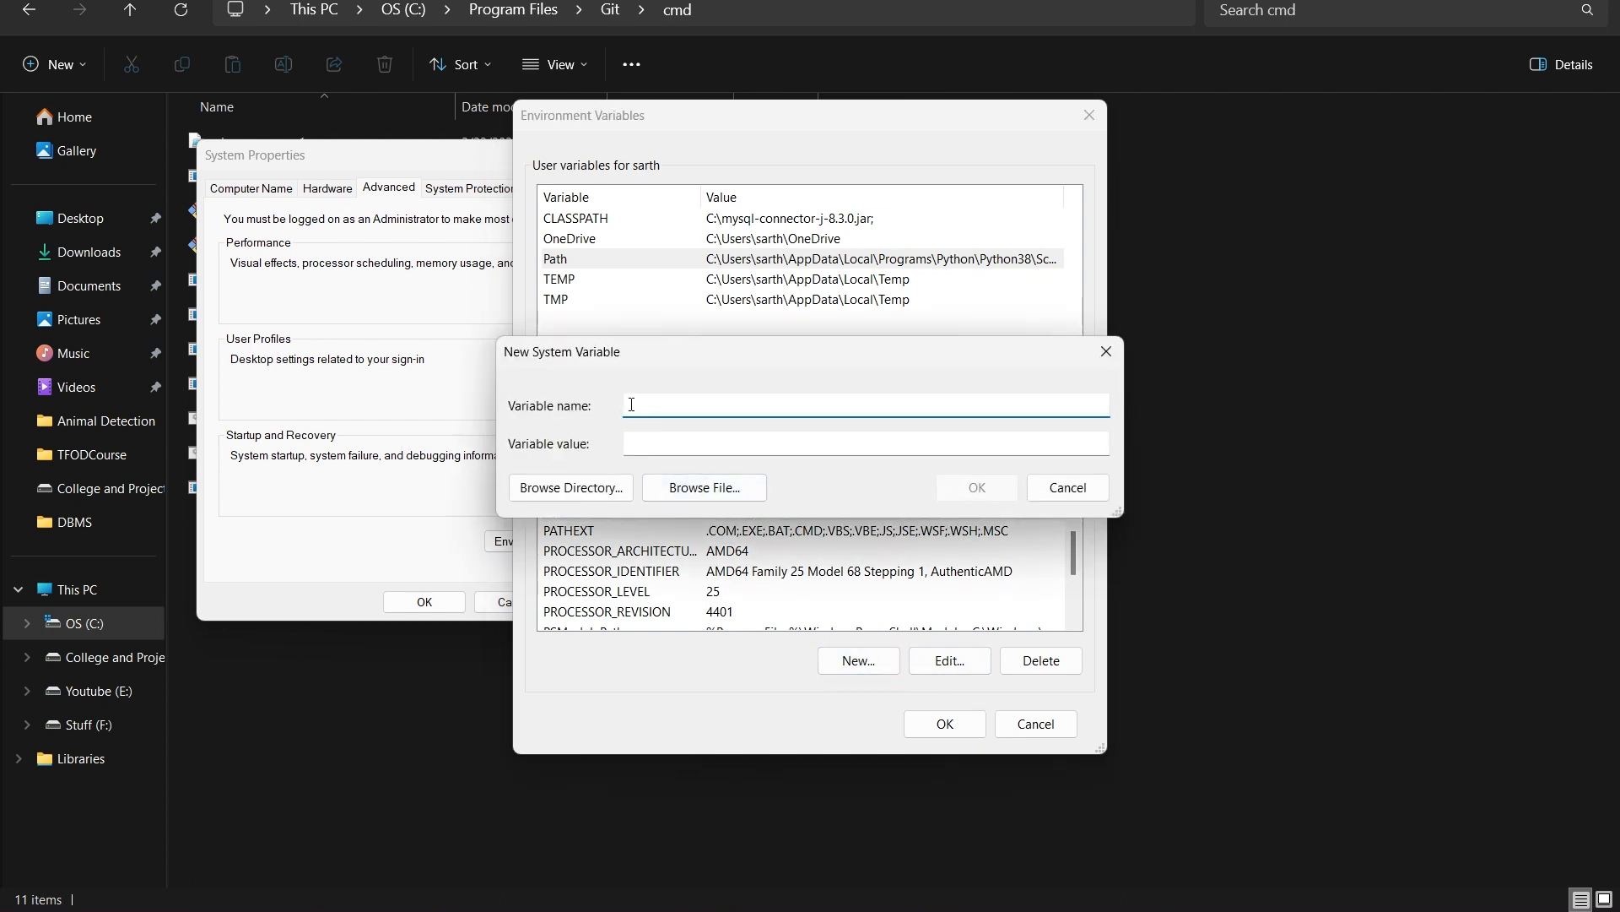
{"action": "type", "text": "Path"}
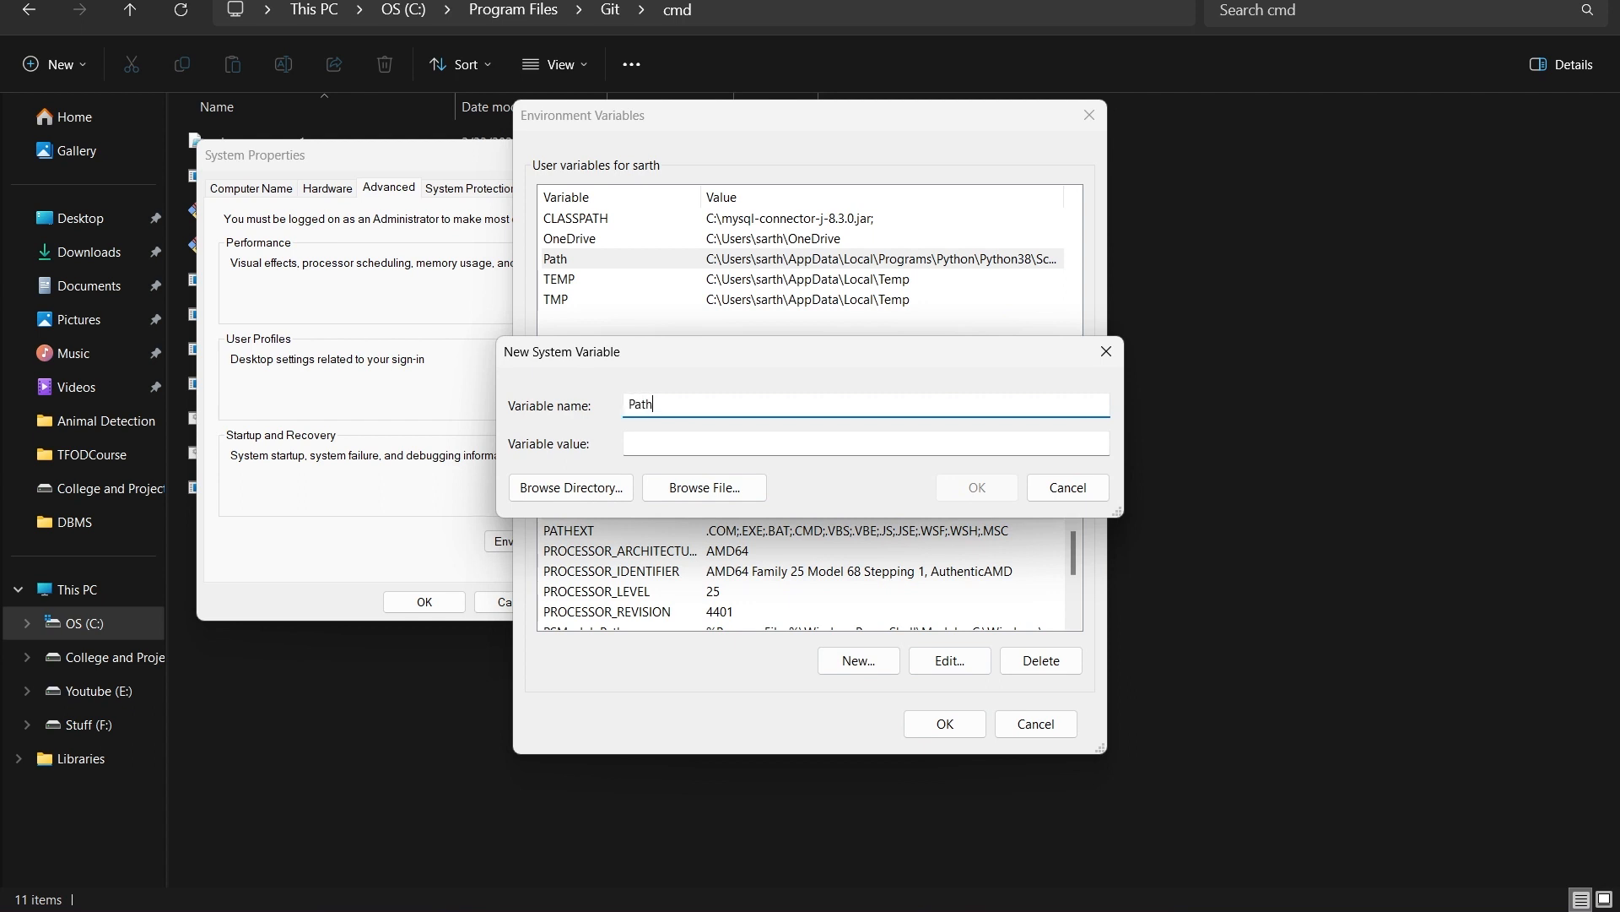
{"action": "type", "text": "C:\\Program Files\\Git\\cmd"}
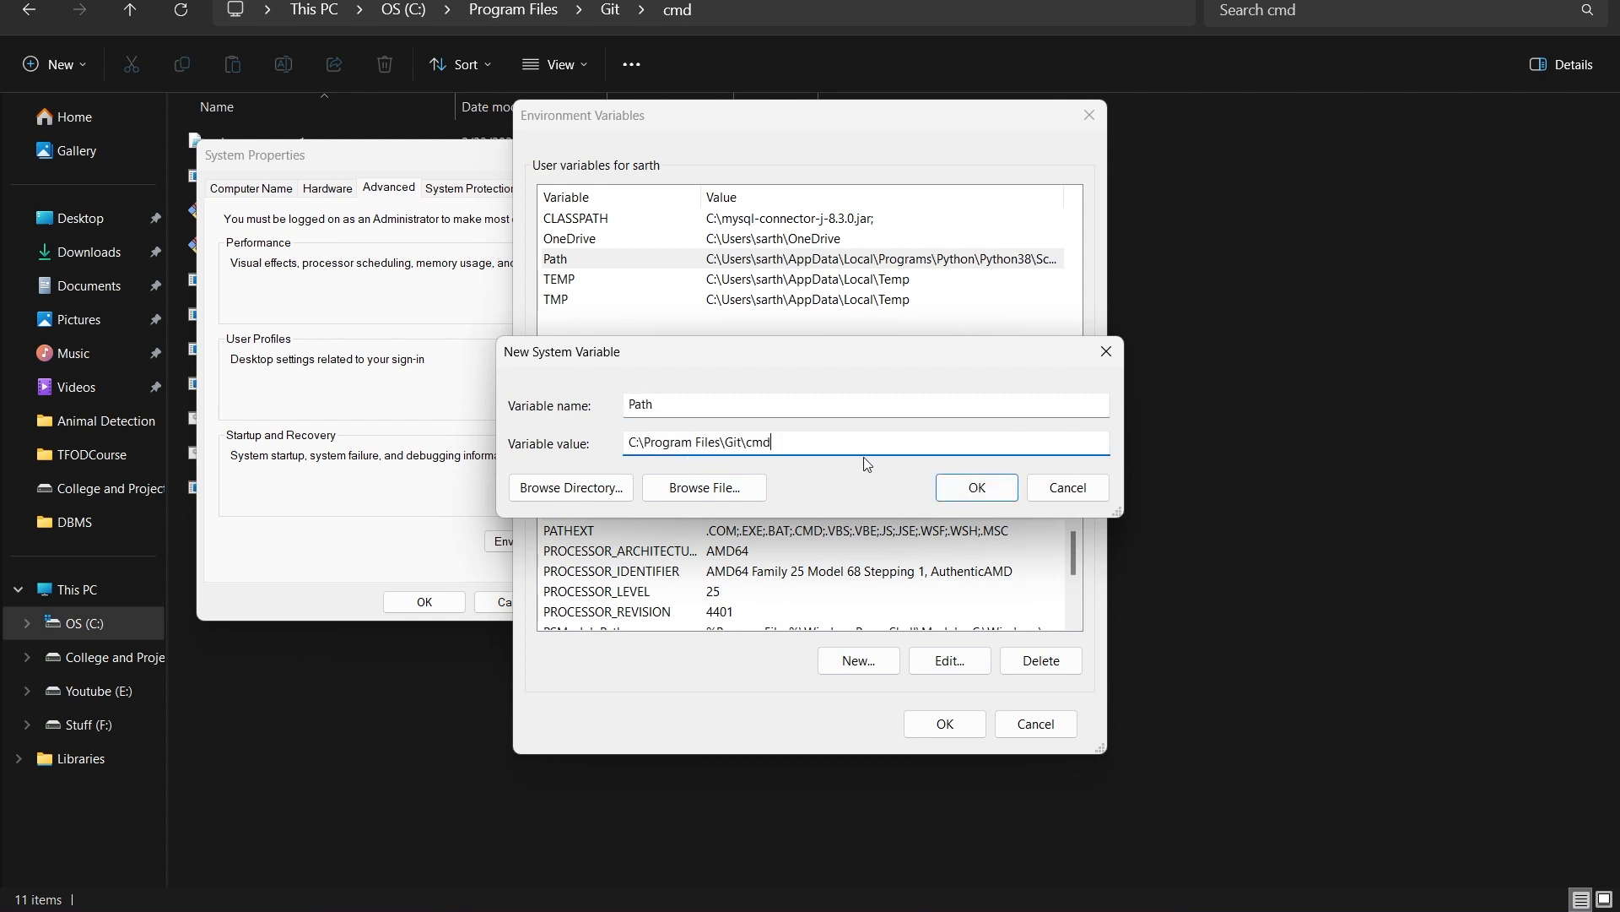
{"action": "left_click", "coordinate": [974, 486]}
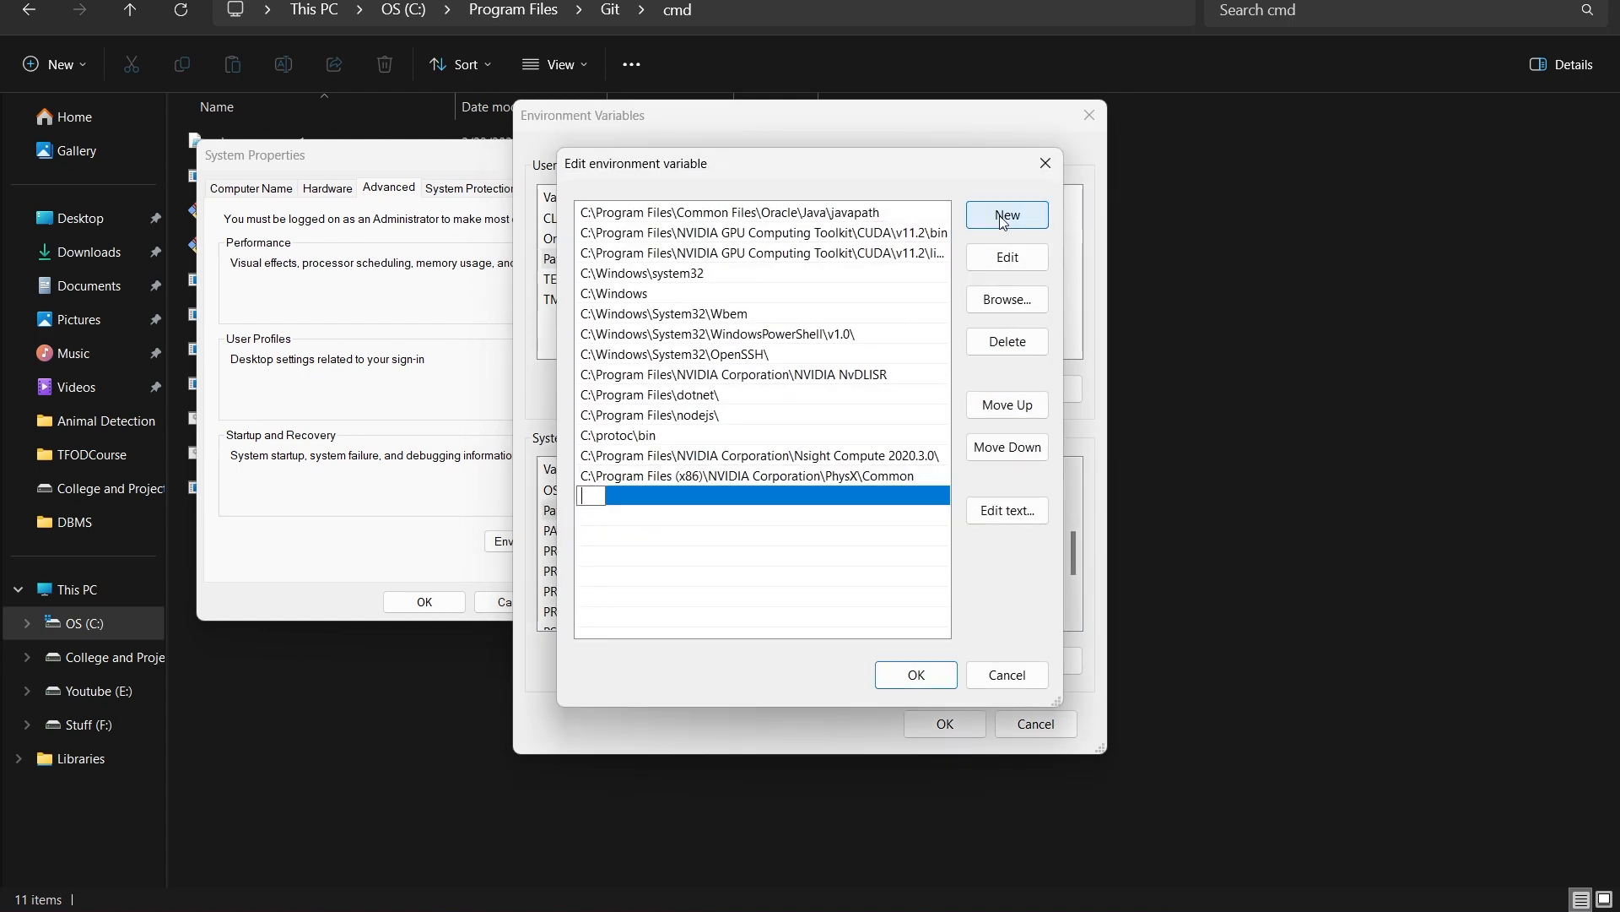
Step: Add C:\Program Files\Git\cmd to the system Path and apply the System Properties changes
{"action": "type", "text": "C:\\Program Files\\Git\\cmd"}
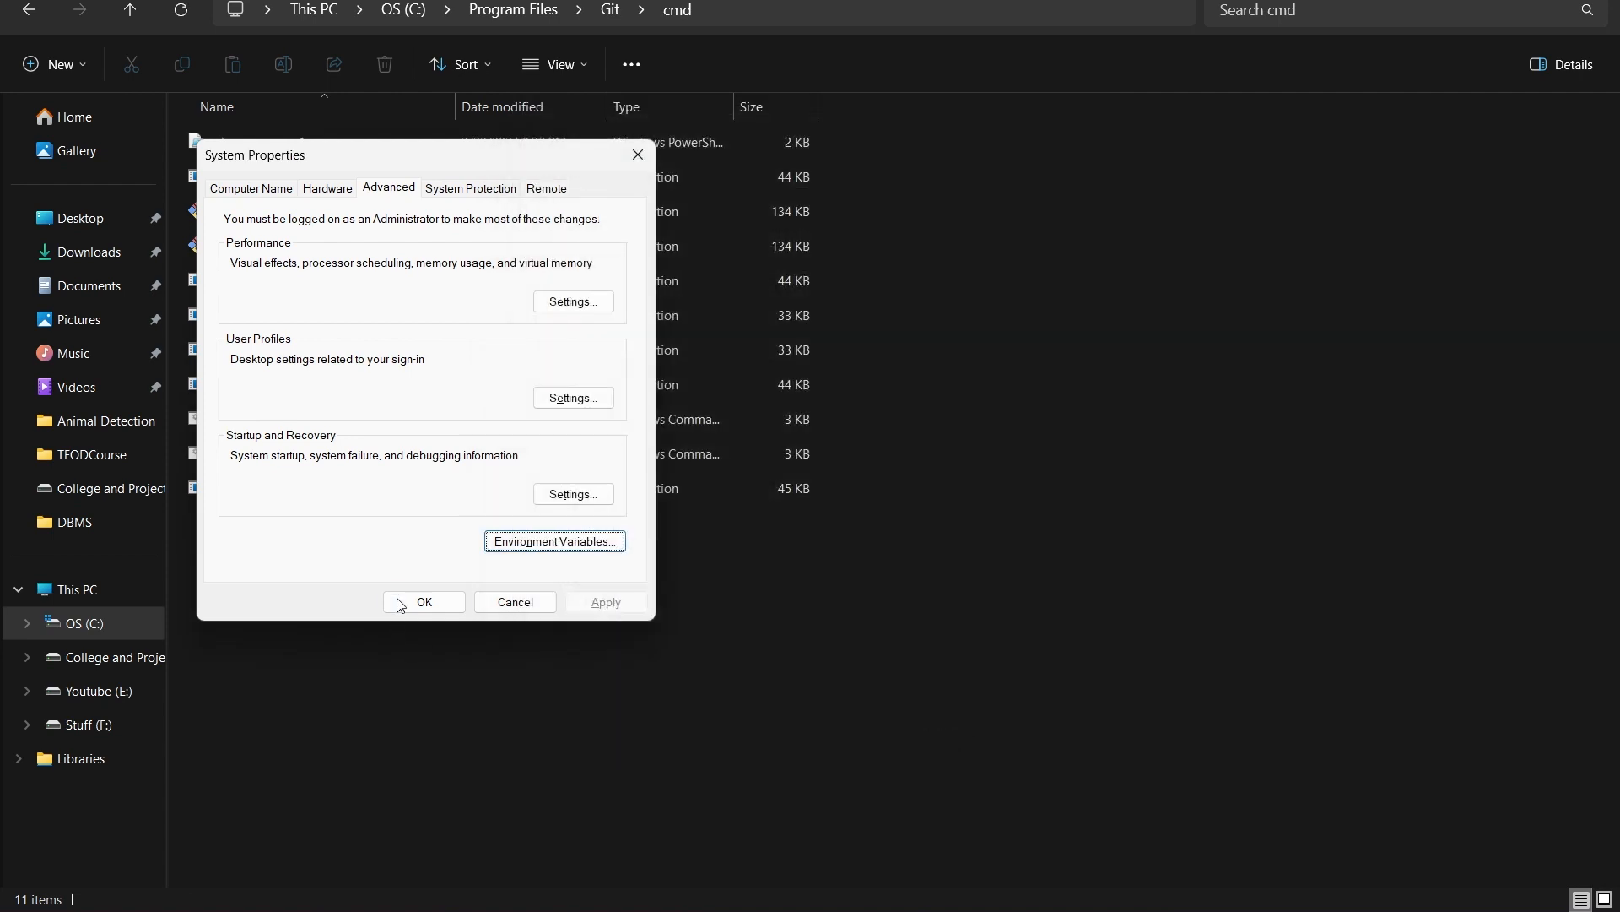
{"action": "left_click", "coordinate": [422, 601]}
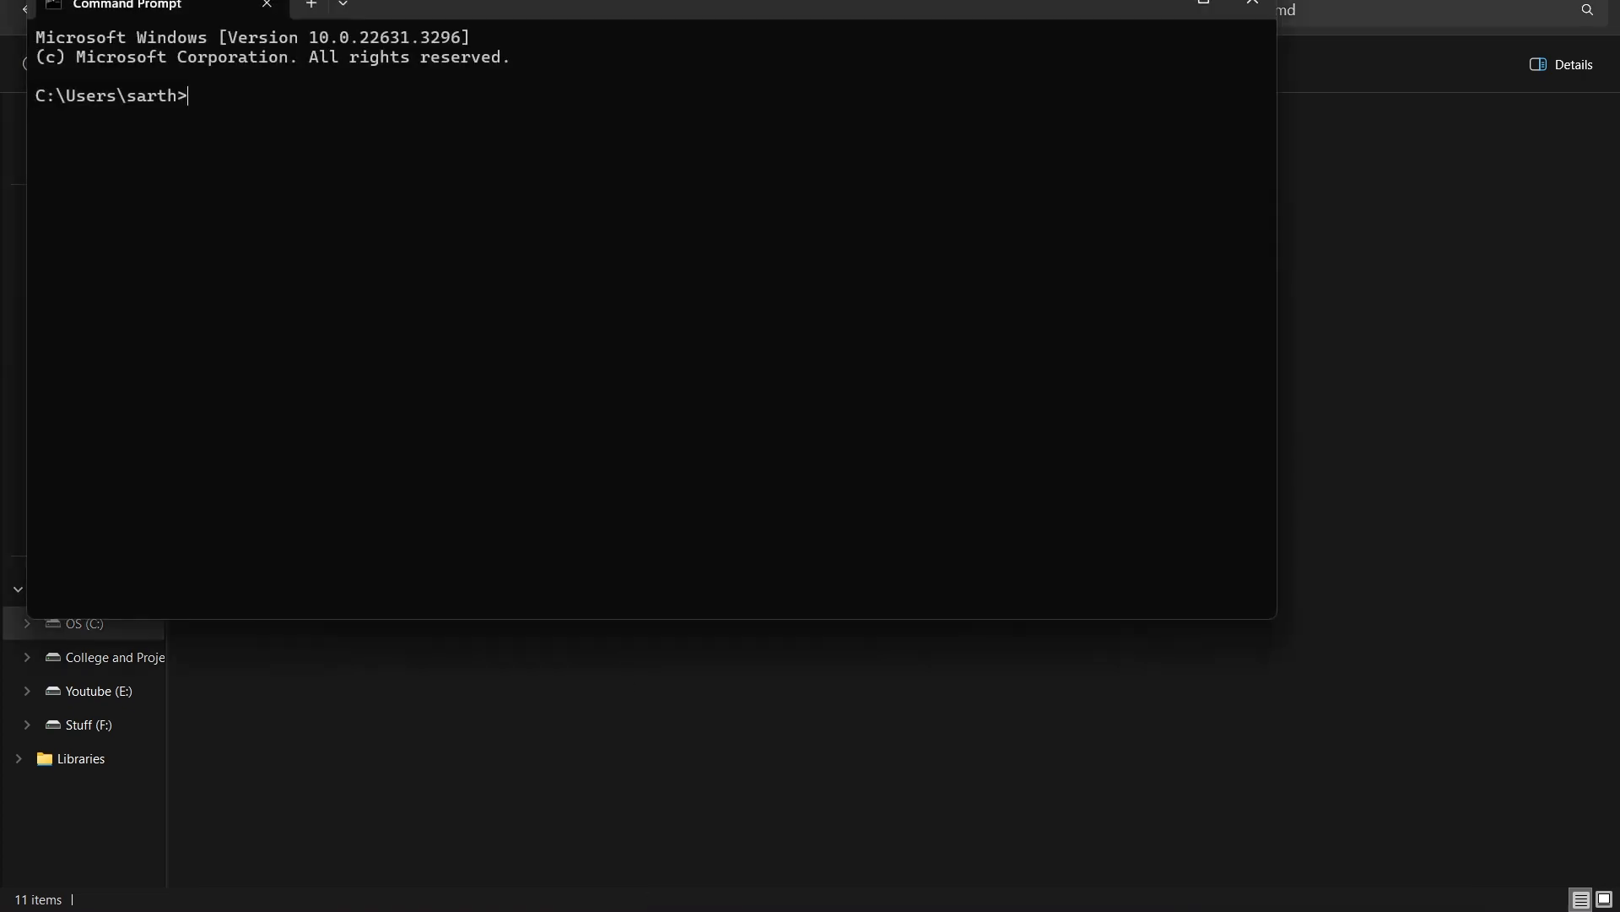
Step: Run git in a fresh Command Prompt to see its usage help printed
{"action": "type", "text": "git"}
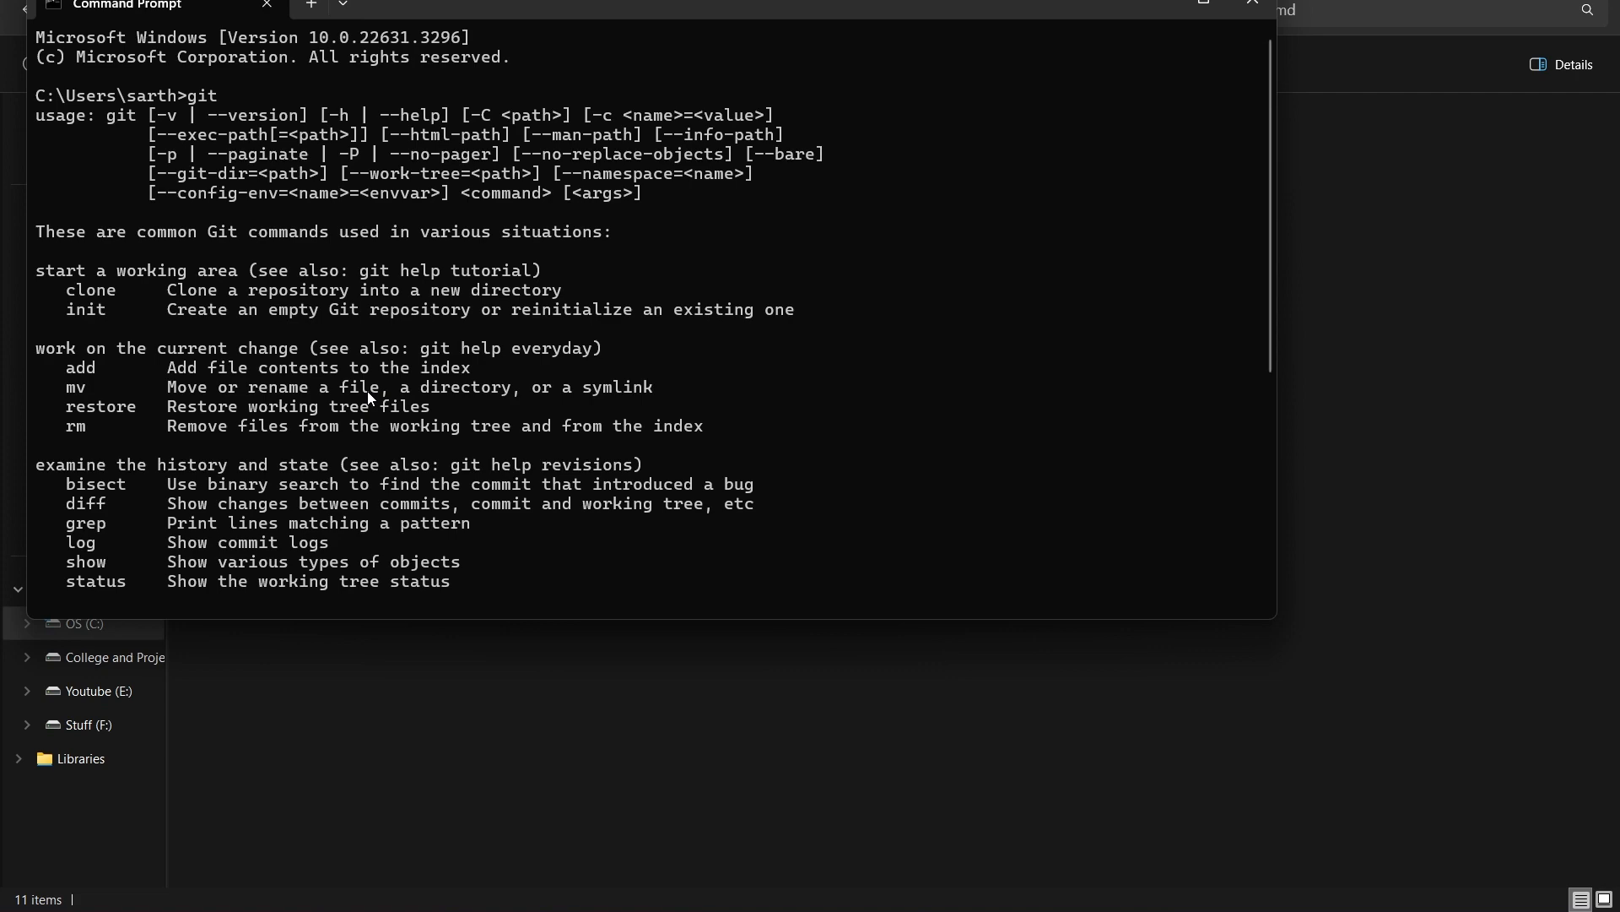
{"action": "mouse_move", "coordinate": [438, 362]}
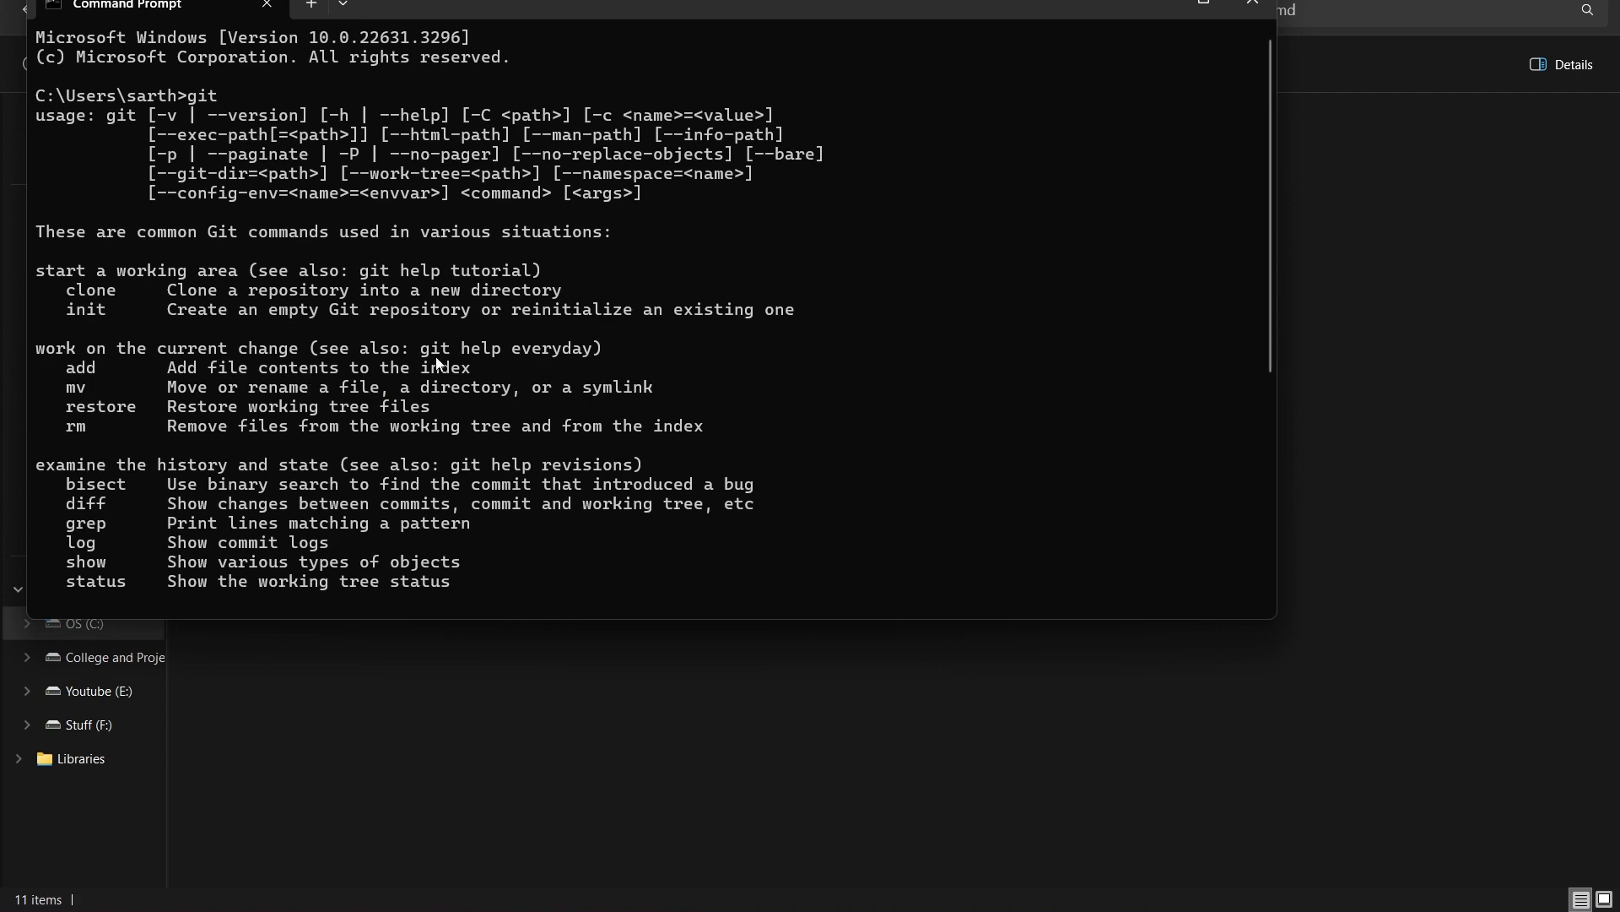